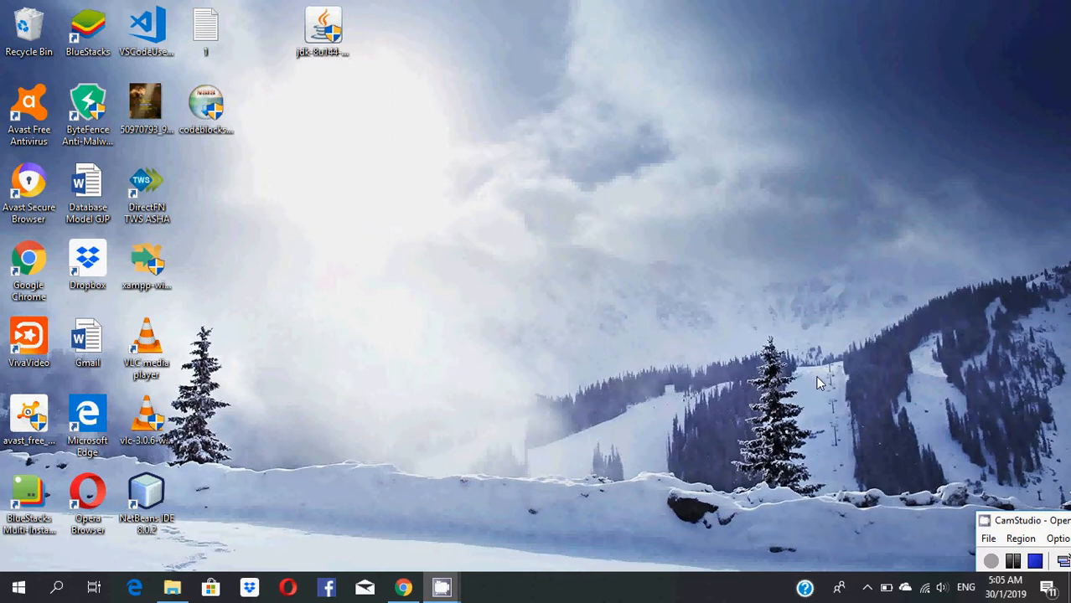
mouse_move(429, 555)
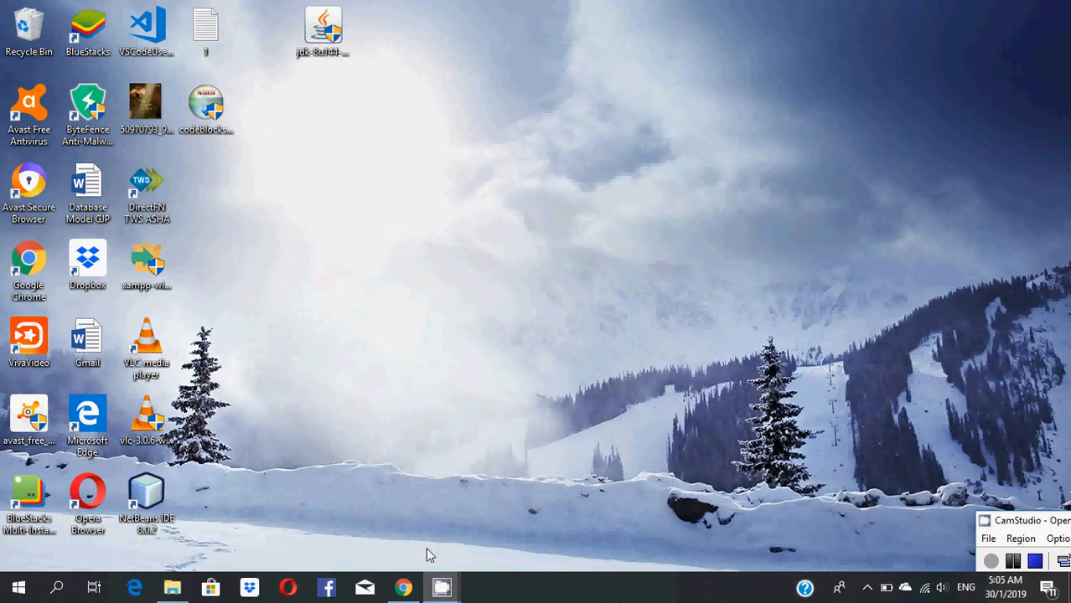
Open Chrome and search Google for 'download code blocks'.
left_click(403, 587)
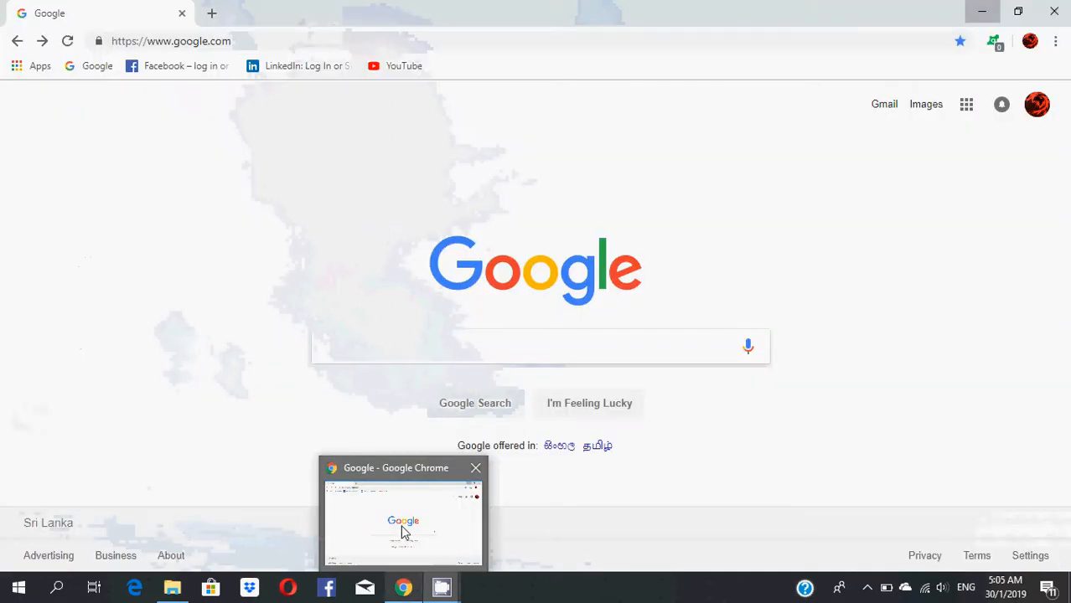
left_click(541, 346)
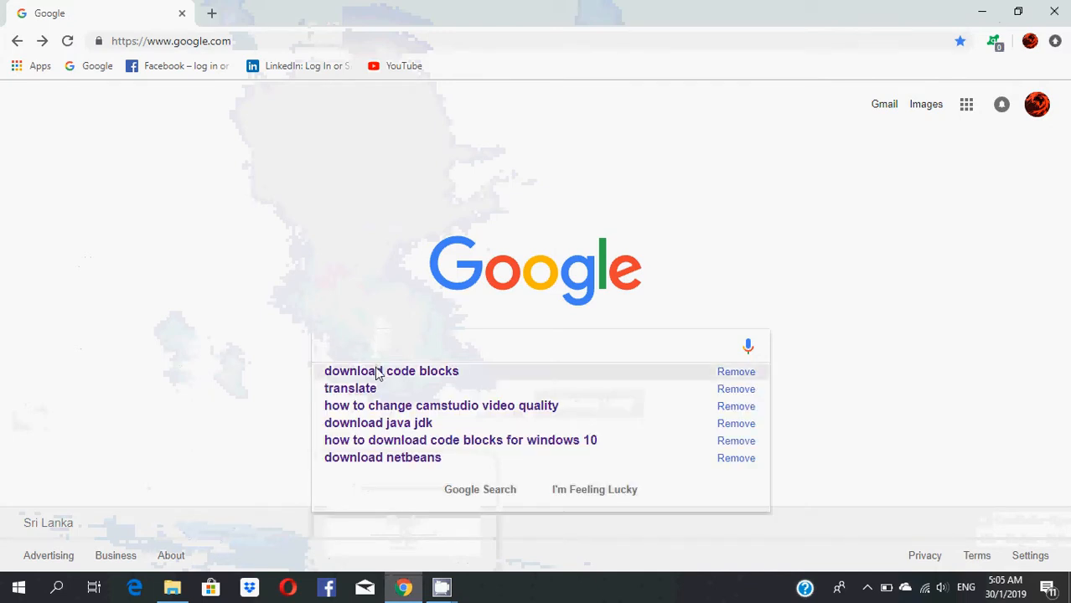
left_click(391, 371)
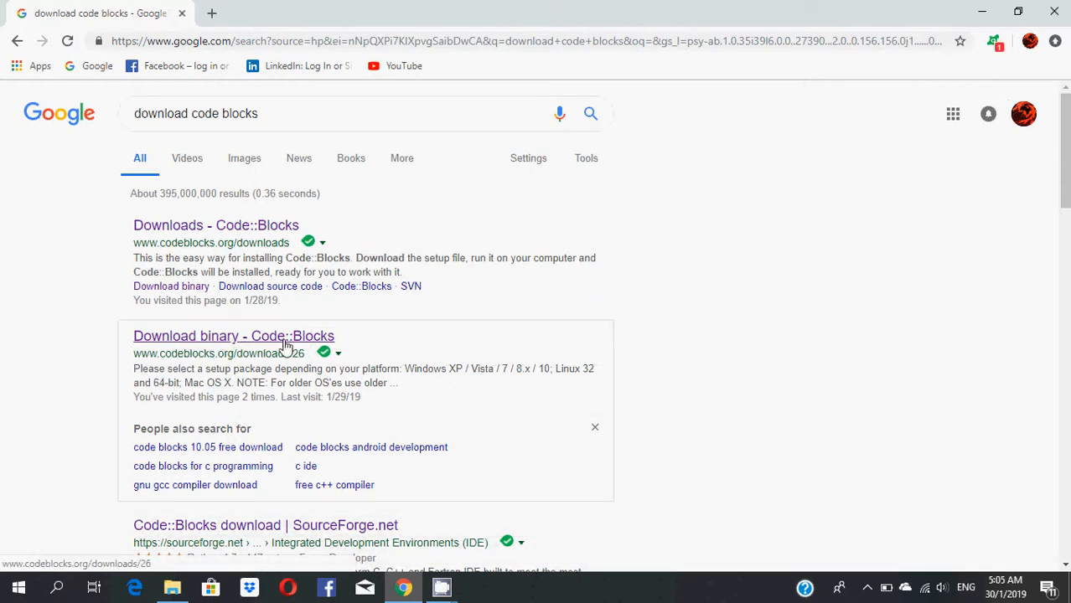
Download codeblocks-17.12mingw-setup.exe from SourceForge via the Code::Blocks binary download page.
left_click(234, 336)
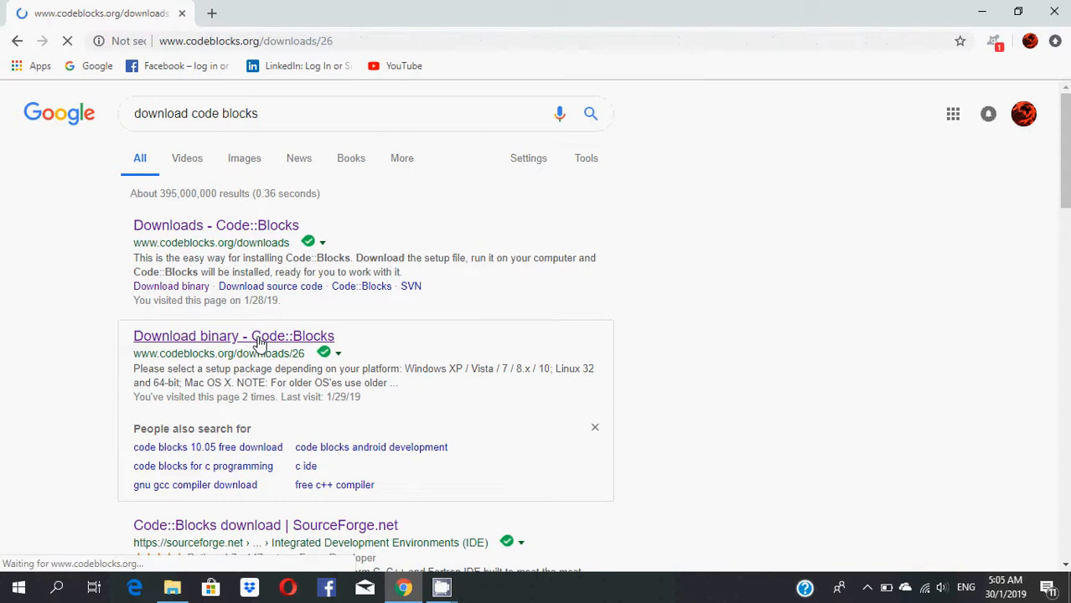
left_click(234, 335)
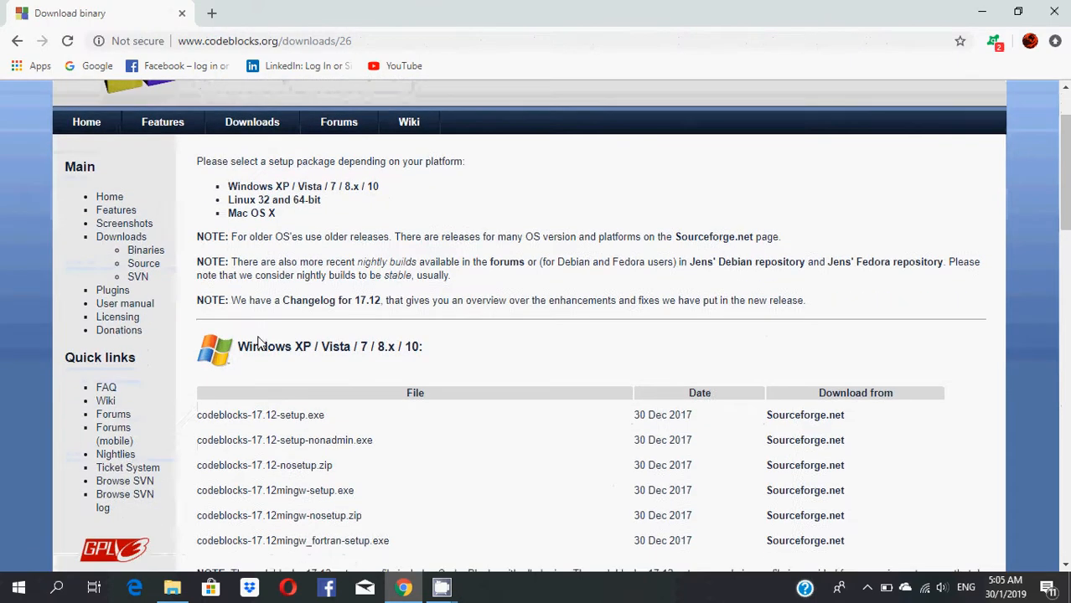
scroll("down", 3)
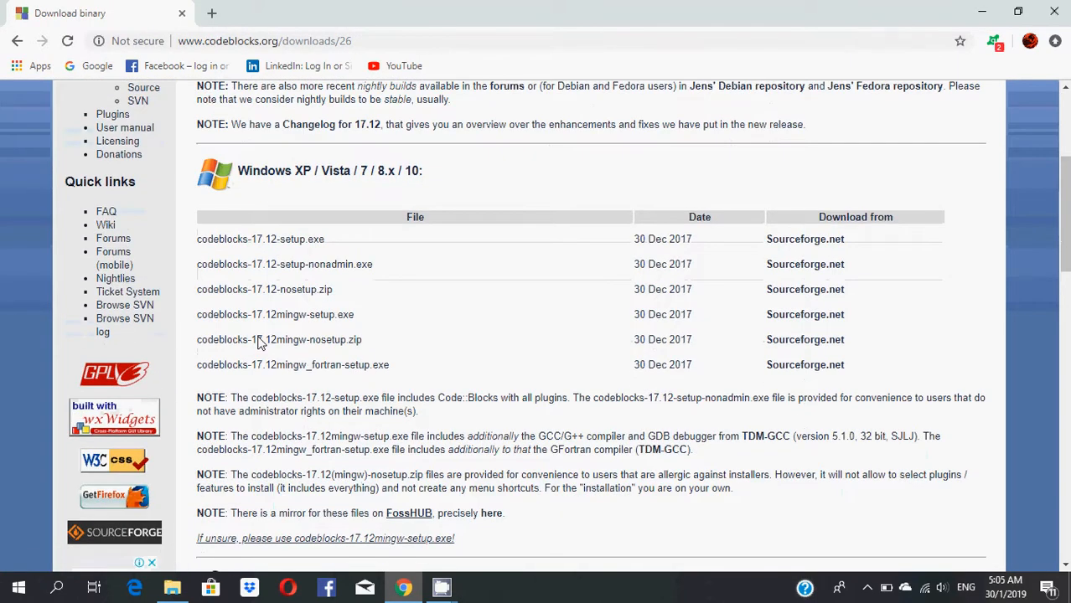
scroll("down", 3)
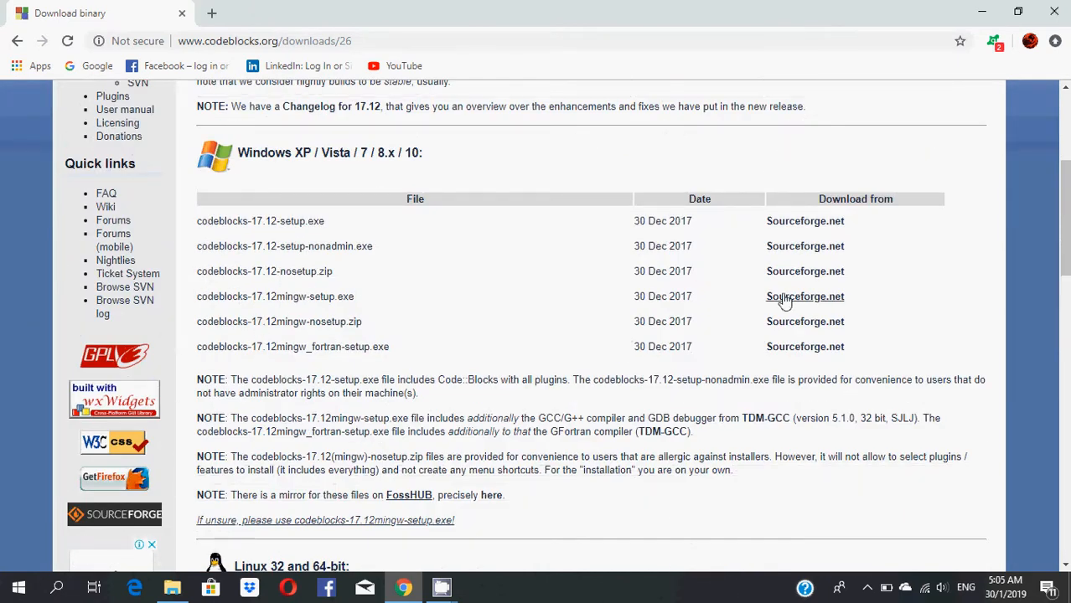
scroll("down", 3)
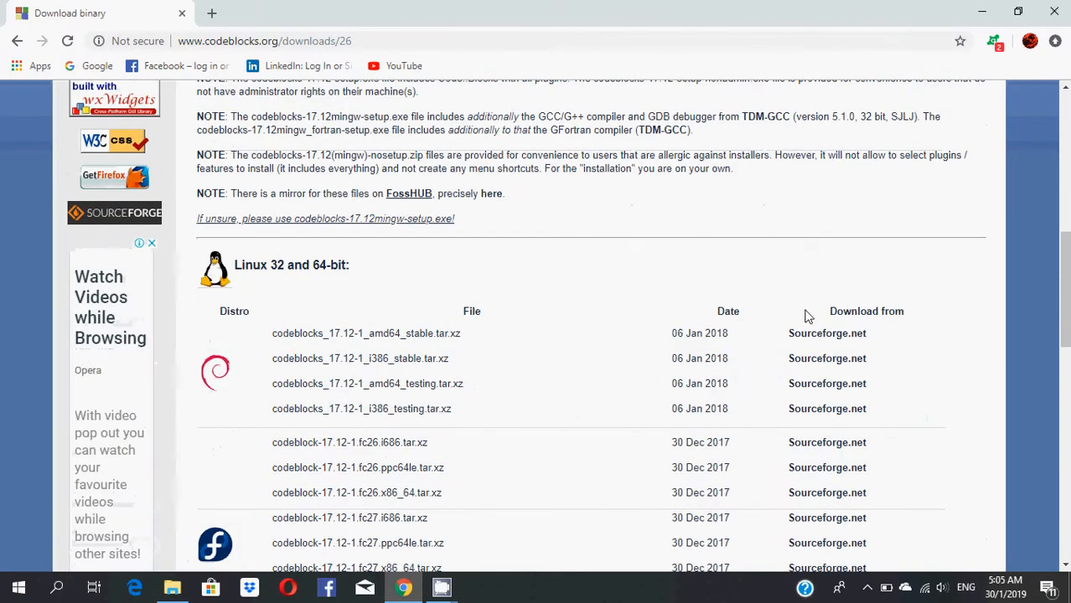
mouse_move(312, 283)
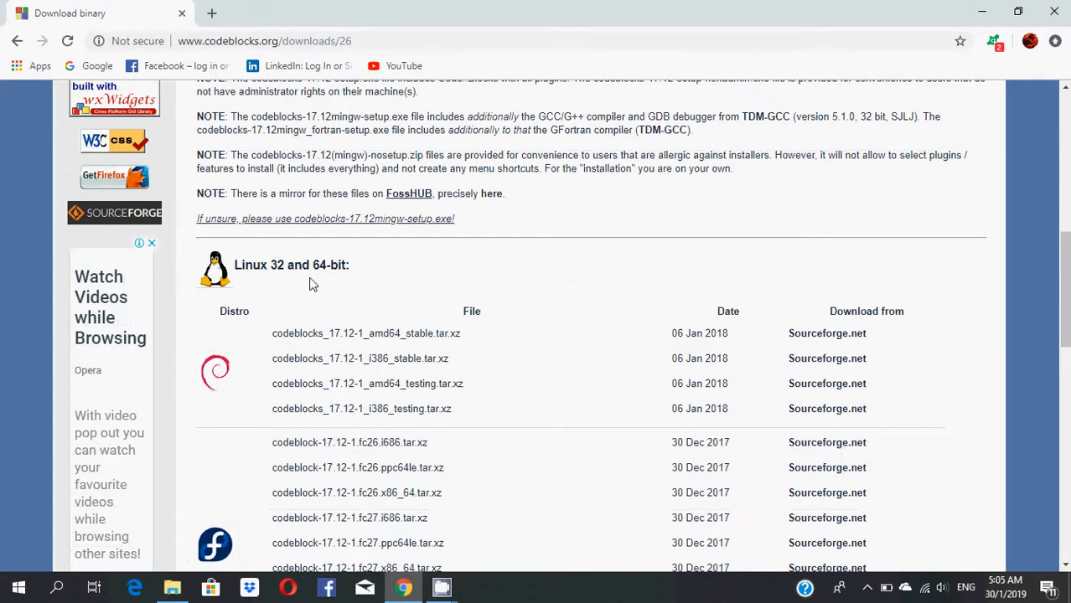
scroll("down", 3)
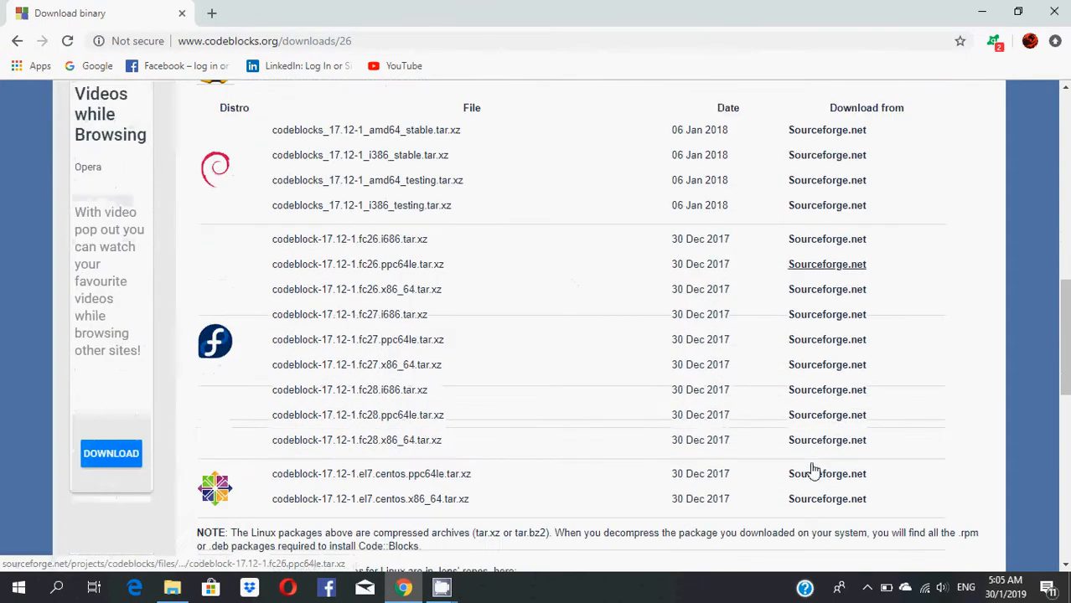
scroll("up", 3)
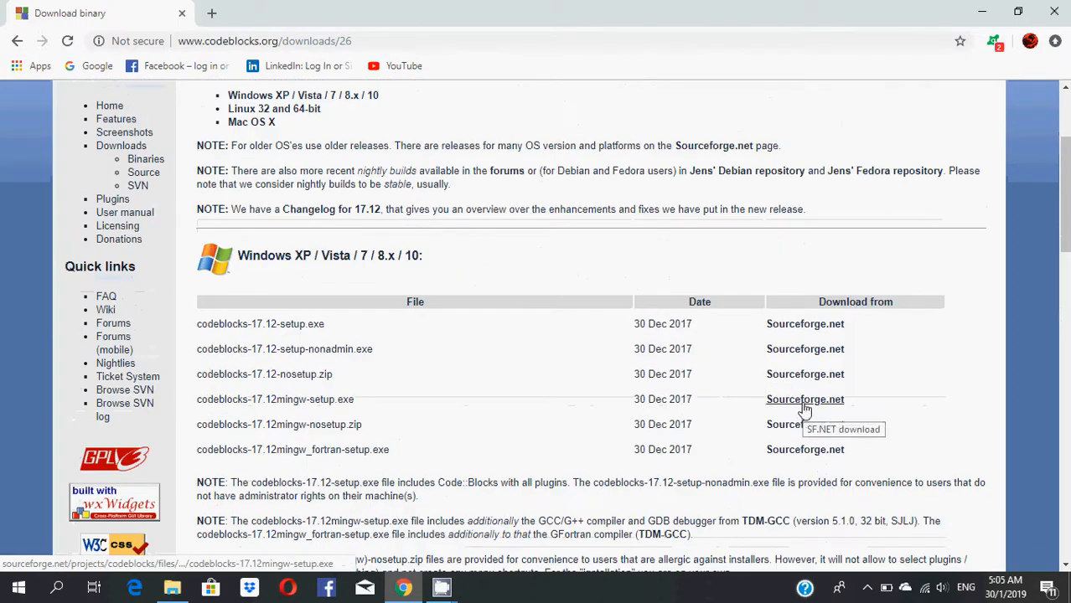
left_click(804, 399)
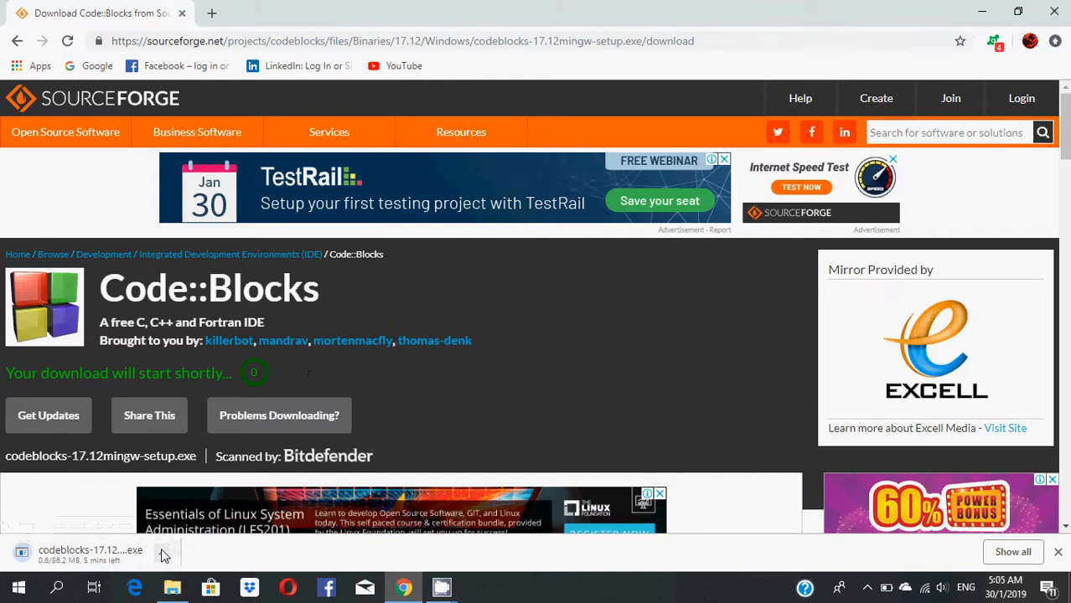
Minimise Chrome and select the Code::Blocks setup icon on the desktop.
left_click(163, 553)
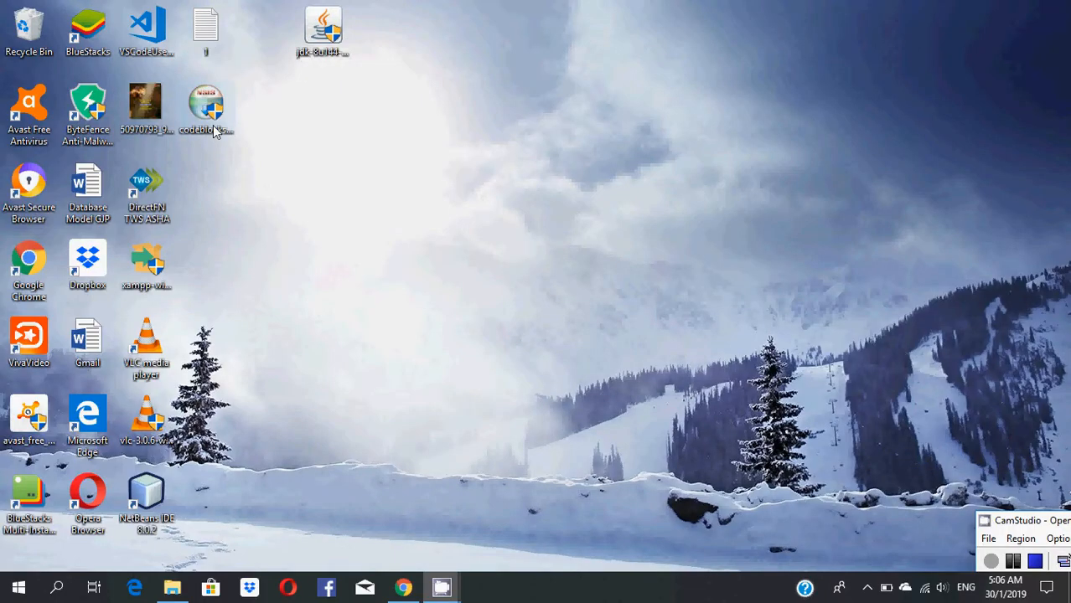
left_click(206, 104)
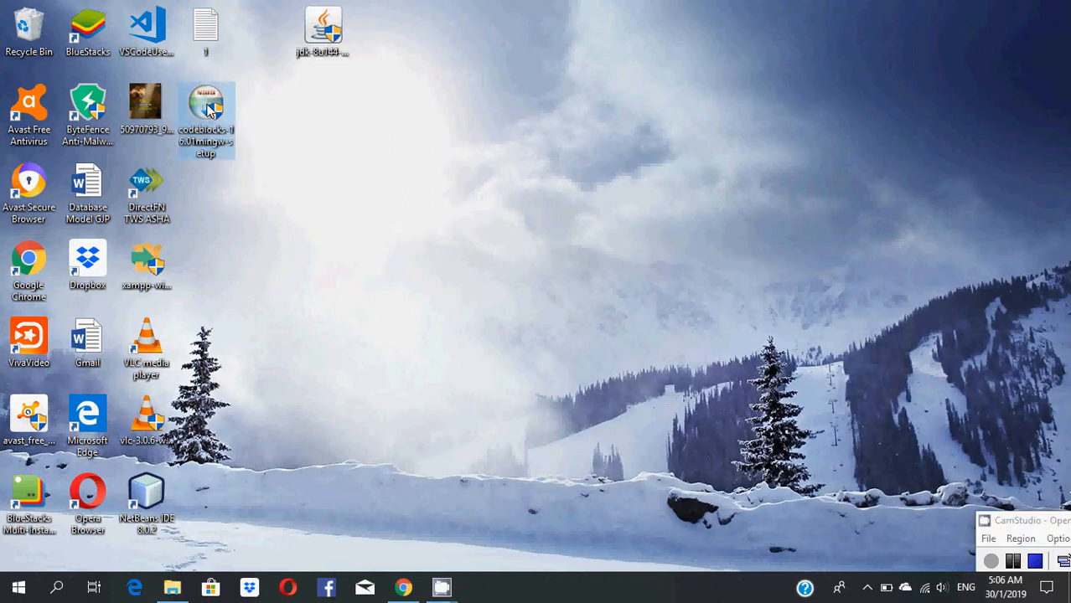
Launch the Code::Blocks installer, accept the GPL license and keep the Full component set.
double_click(205, 100)
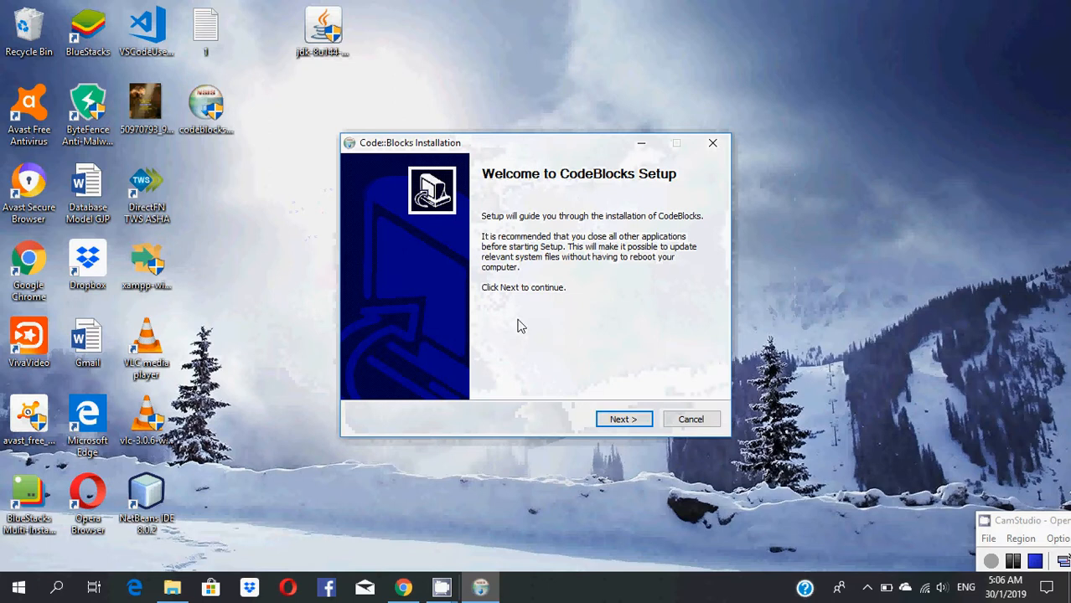
left_click(623, 419)
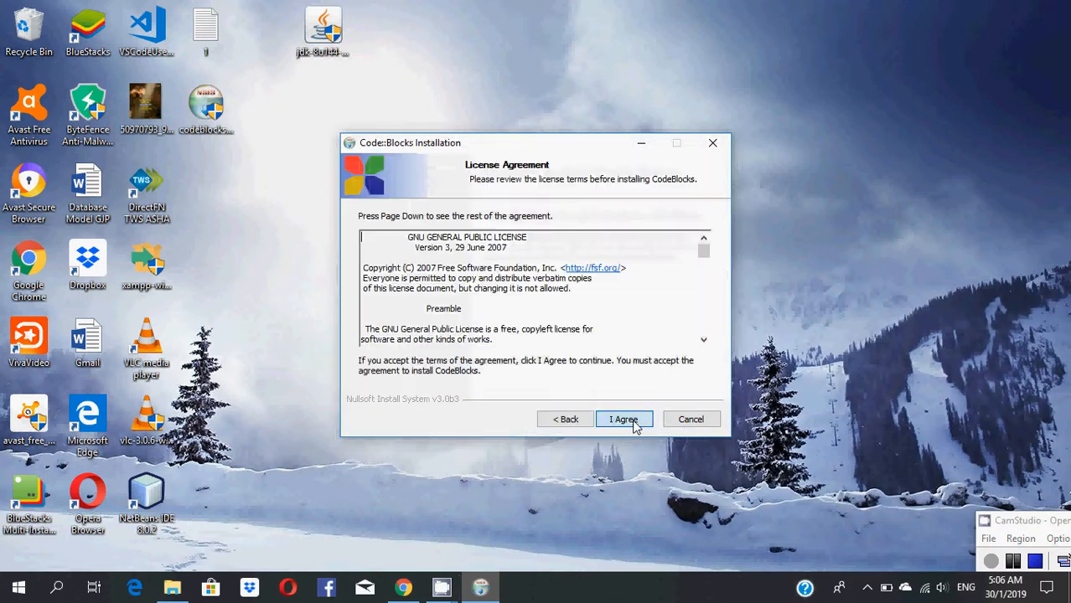
left_click(623, 419)
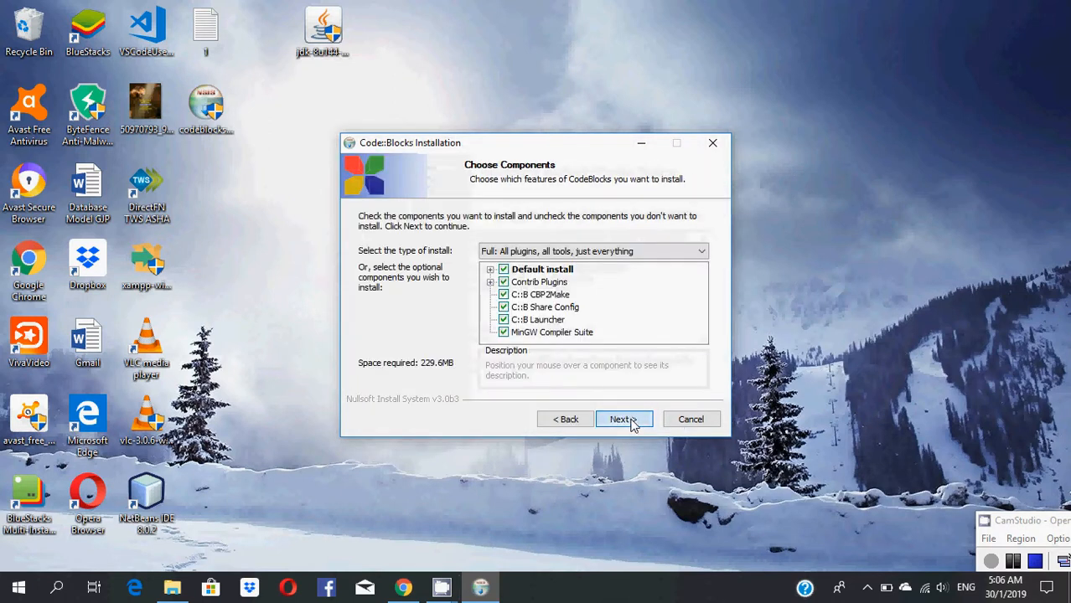
left_click(623, 419)
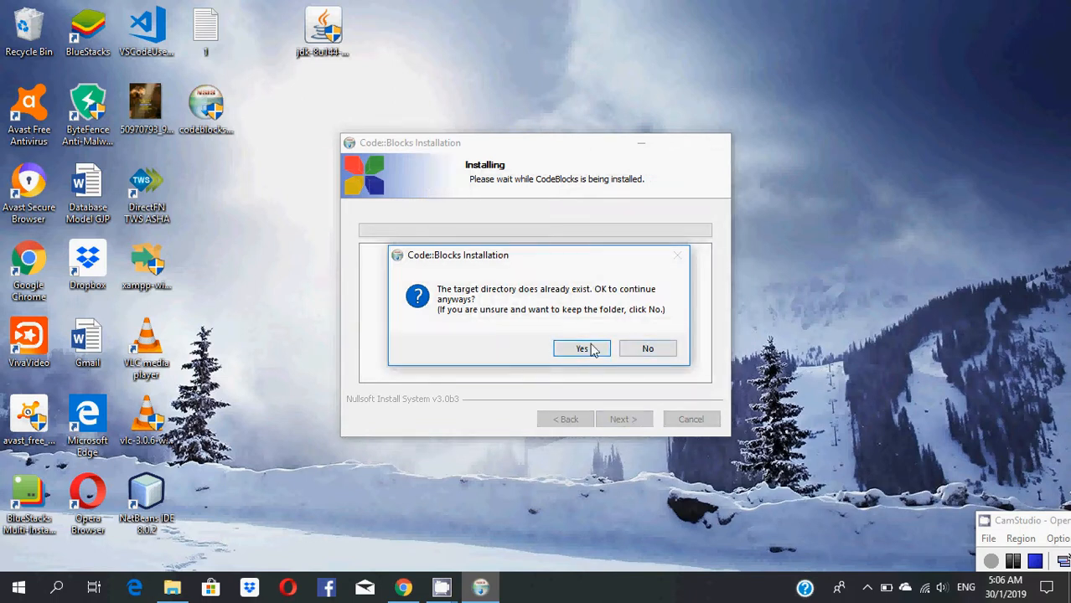
Install into the existing folder and run Code::Blocks 16.01 when setup finishes.
left_click(581, 349)
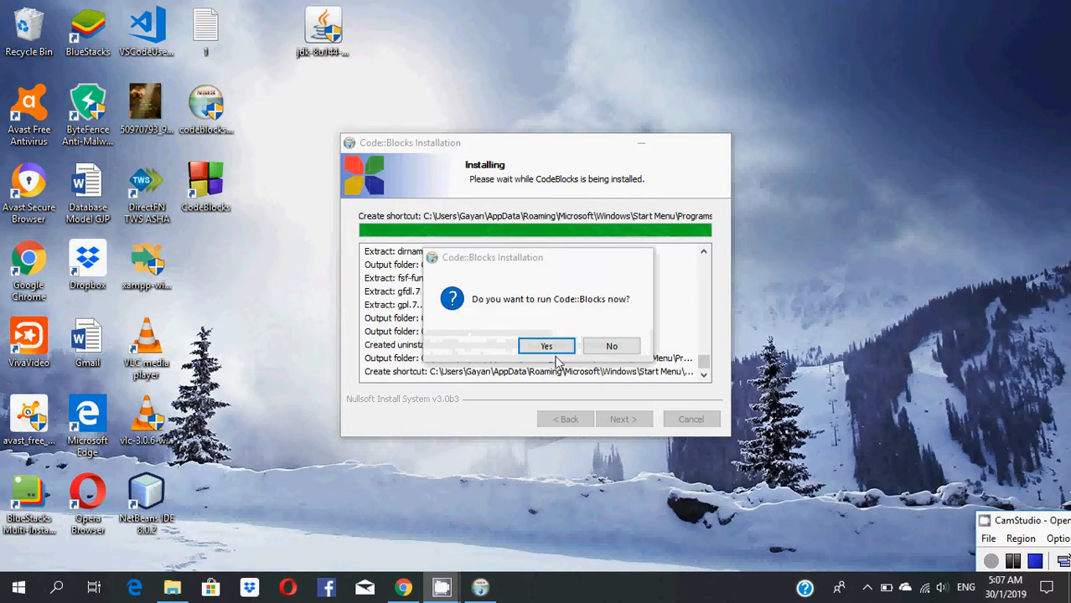
mouse_move(555, 311)
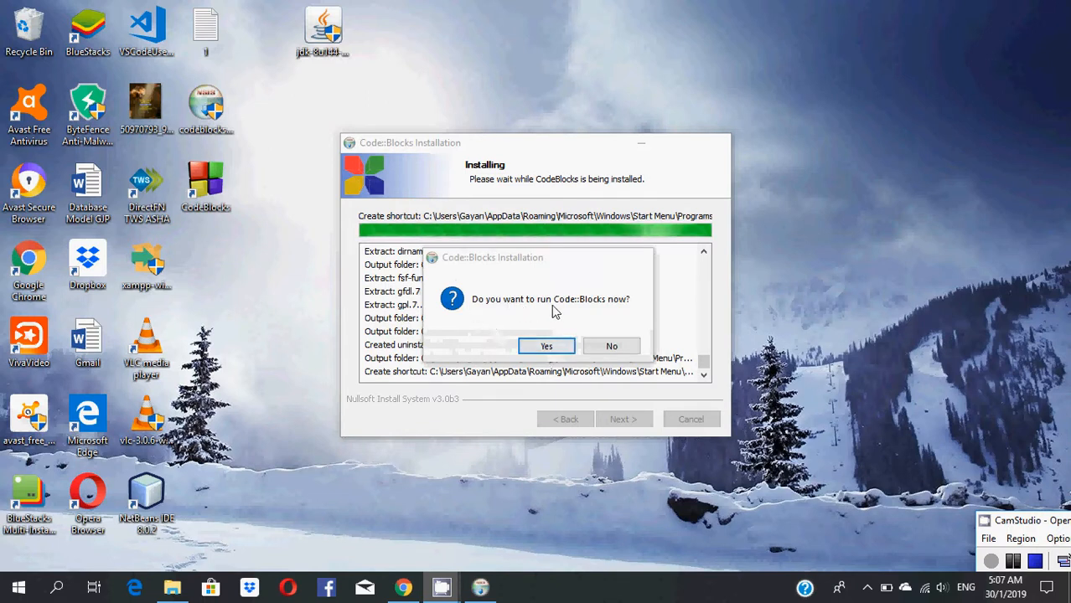
left_click(546, 346)
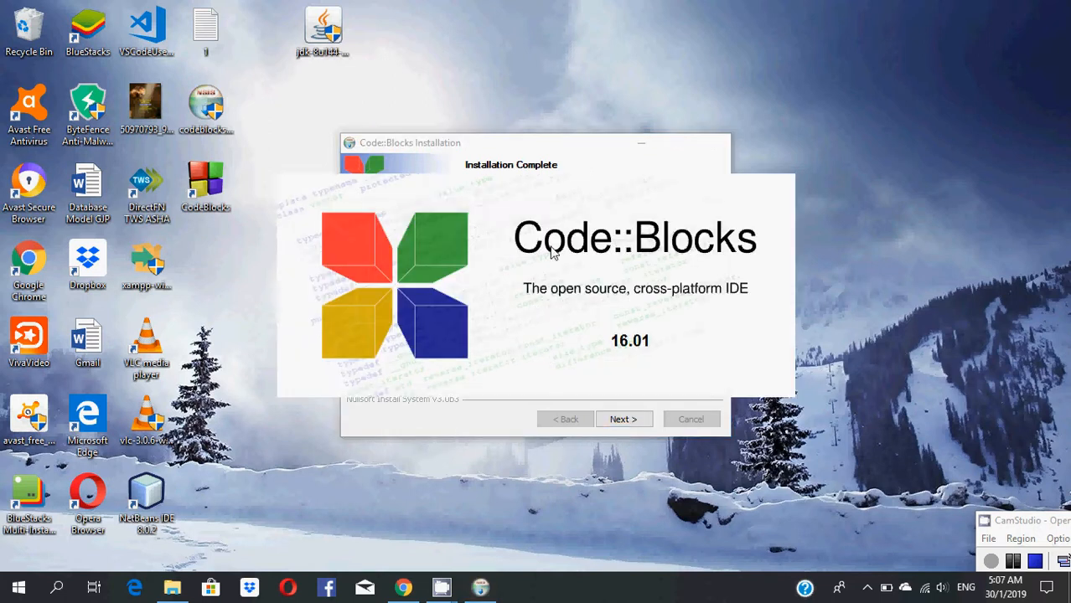
mouse_move(577, 272)
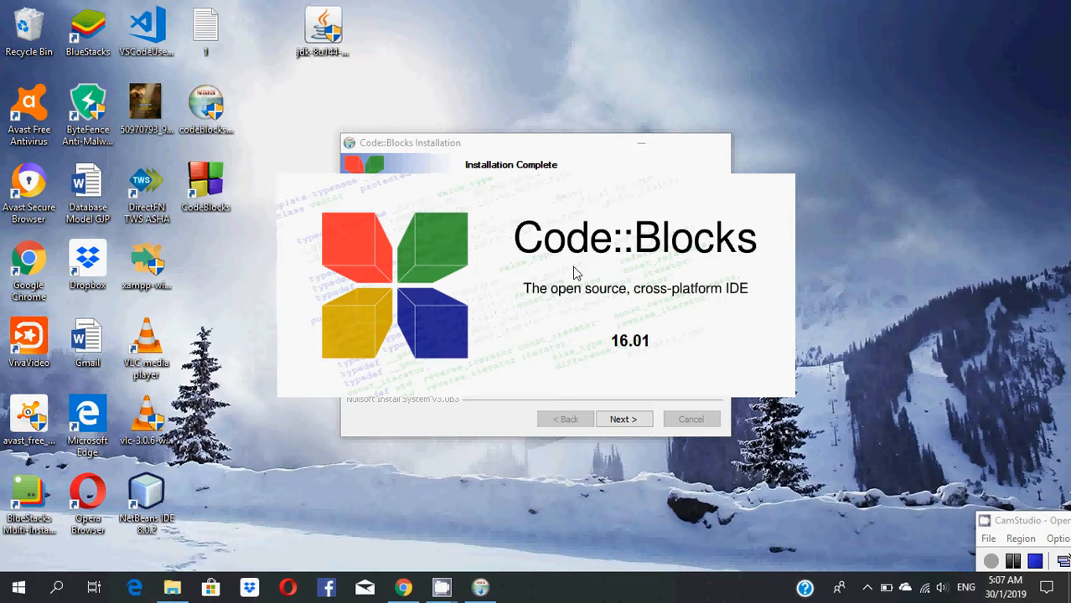
mouse_move(584, 273)
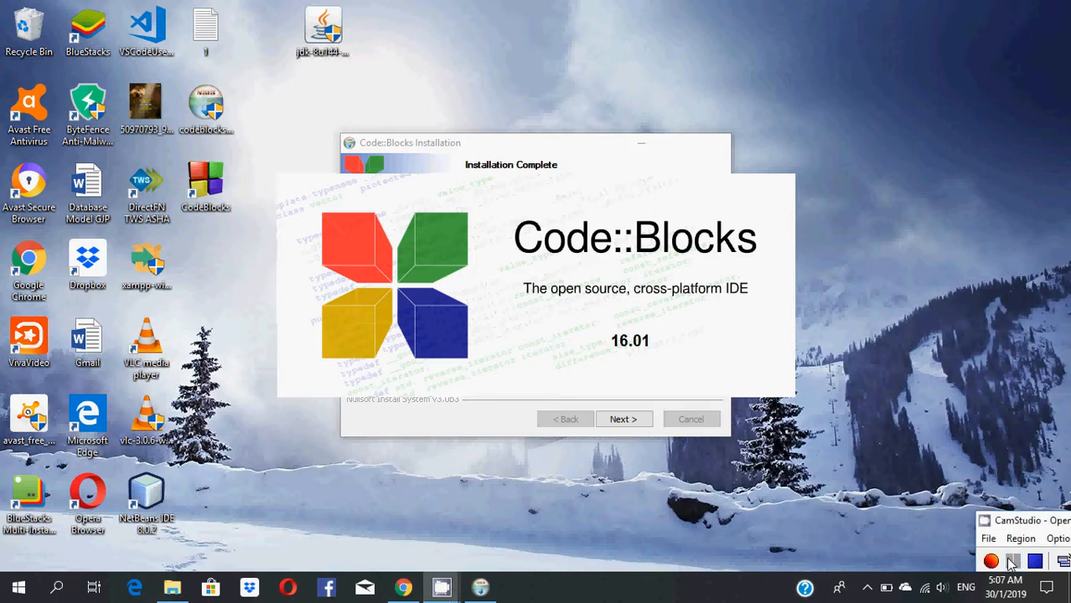
Let the IDE load to the Start here page and view the File menu.
left_click(624, 418)
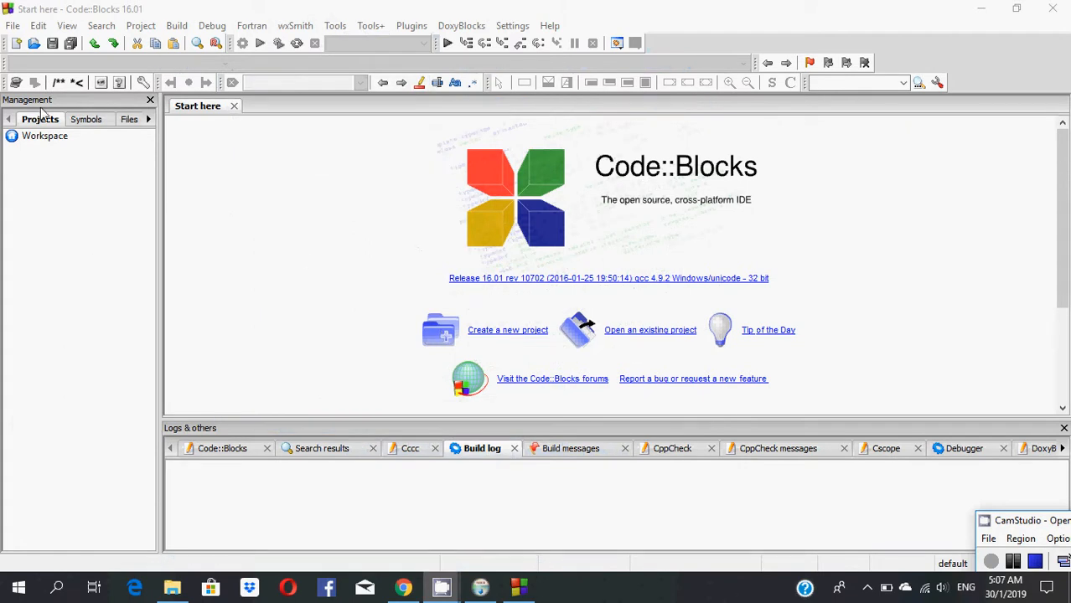
left_click(13, 25)
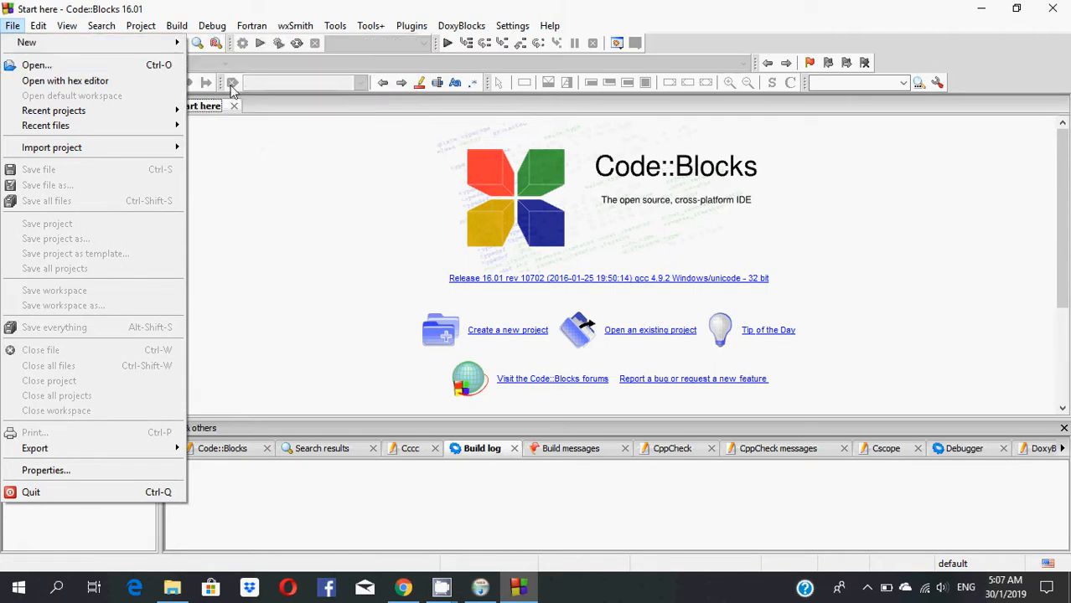
mouse_move(27, 42)
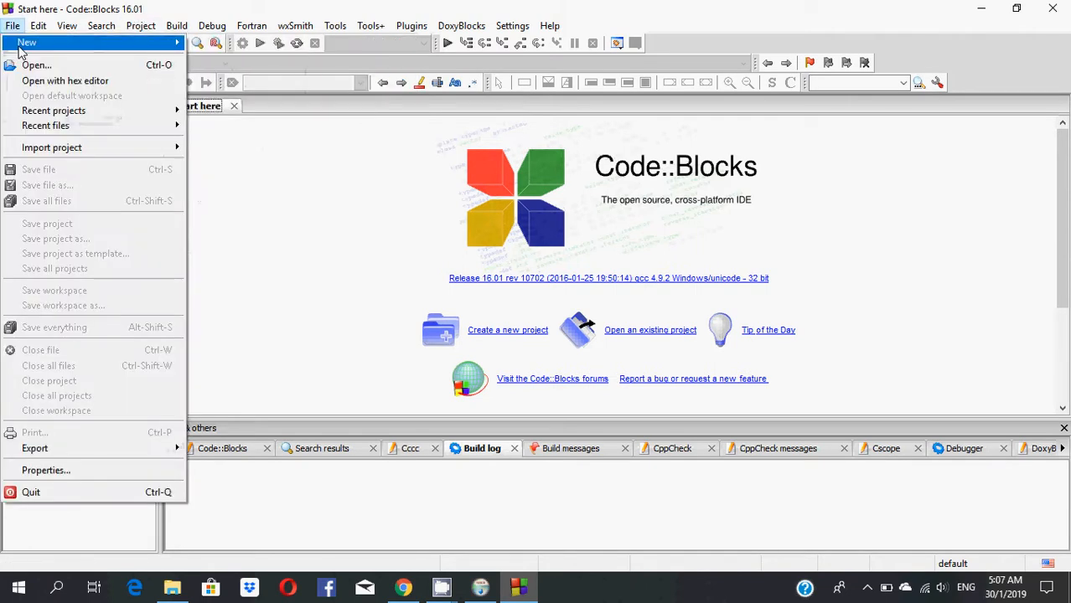
mouse_move(27, 41)
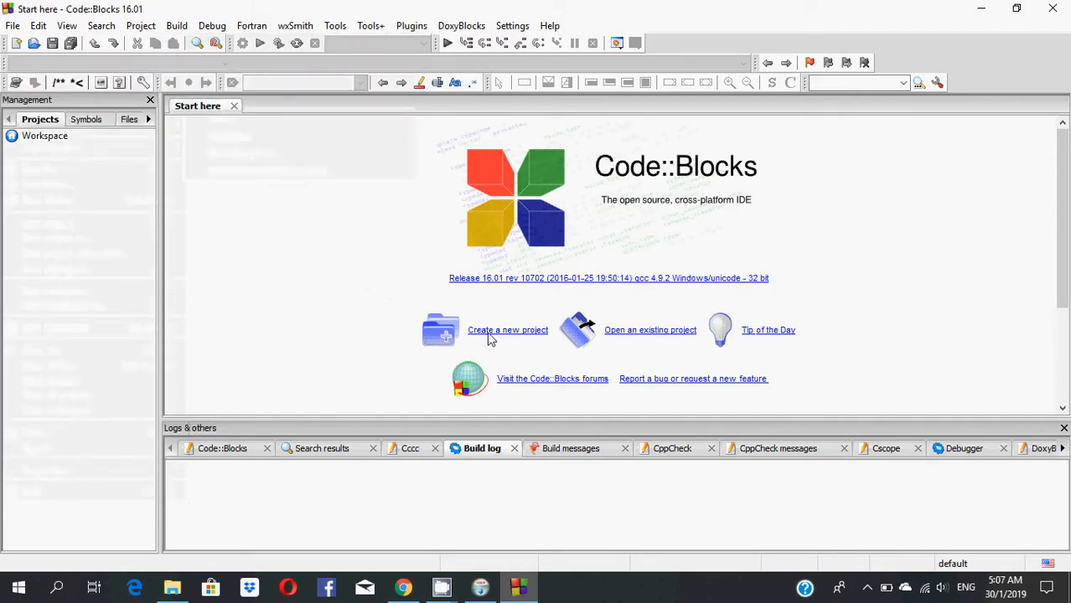
Start the Console application wizard and select C as the project language.
left_click(506, 330)
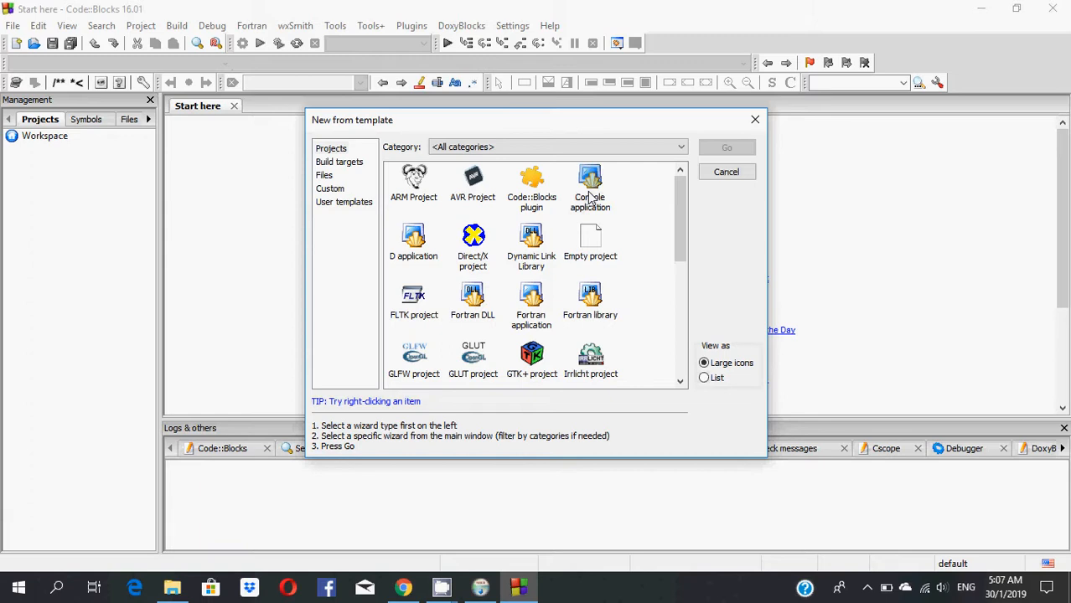
double_click(589, 184)
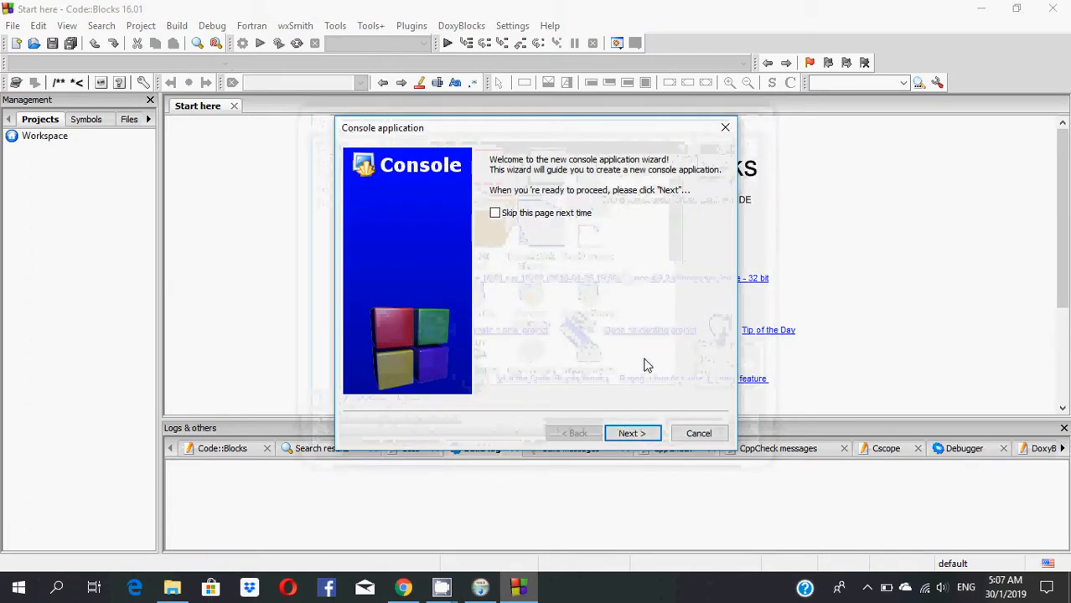
left_click(632, 434)
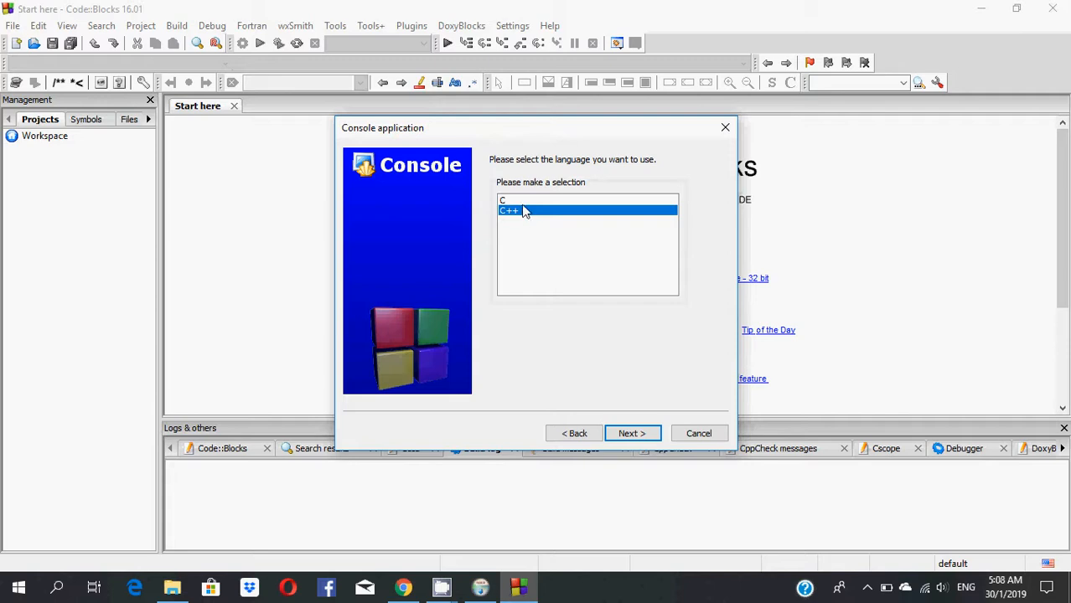
left_click(527, 200)
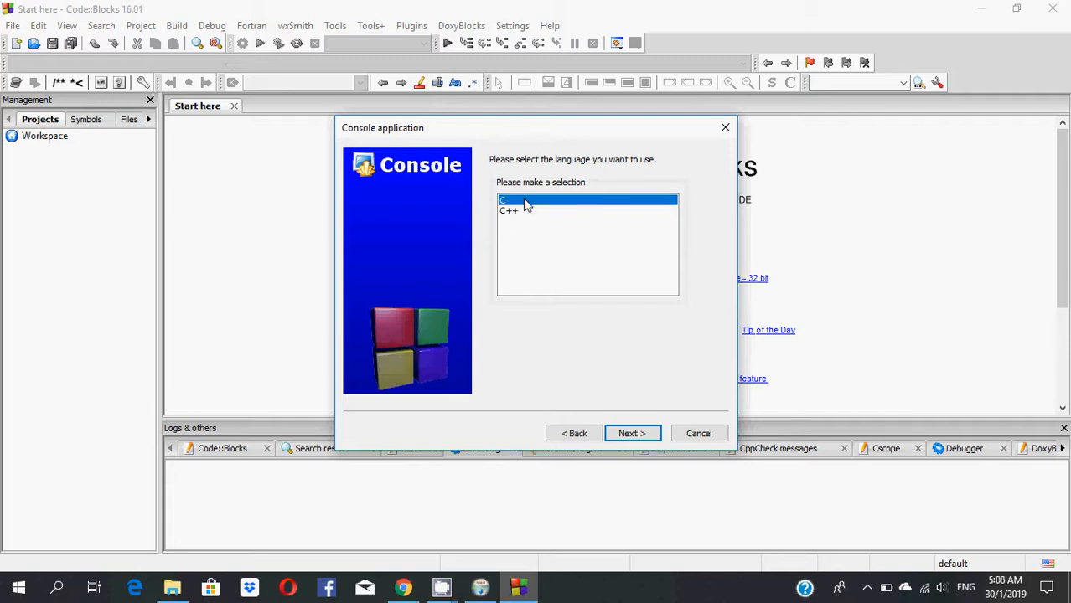
left_click(509, 210)
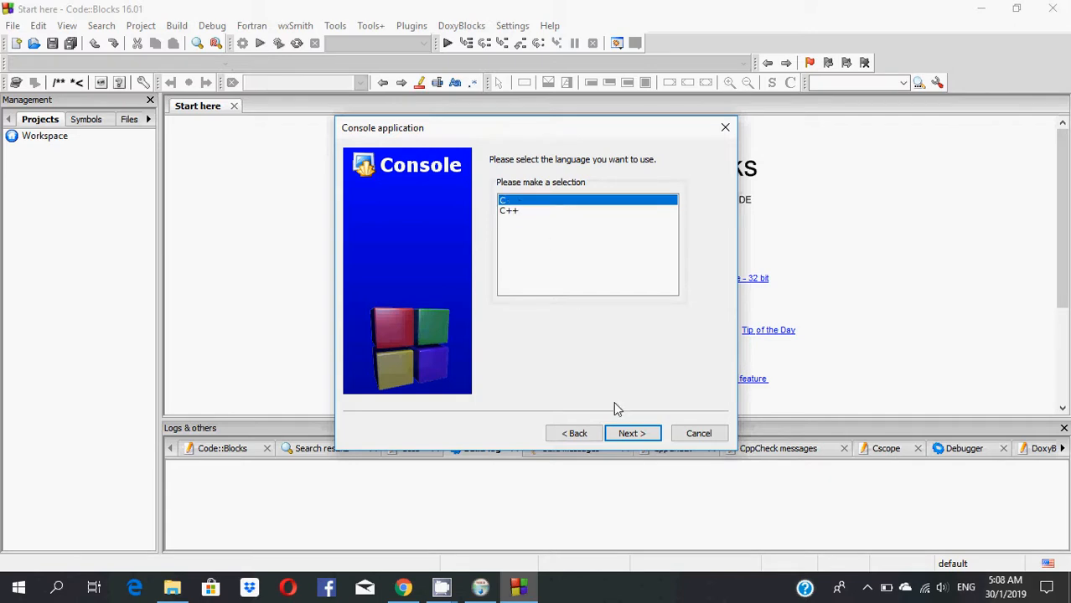
left_click(632, 433)
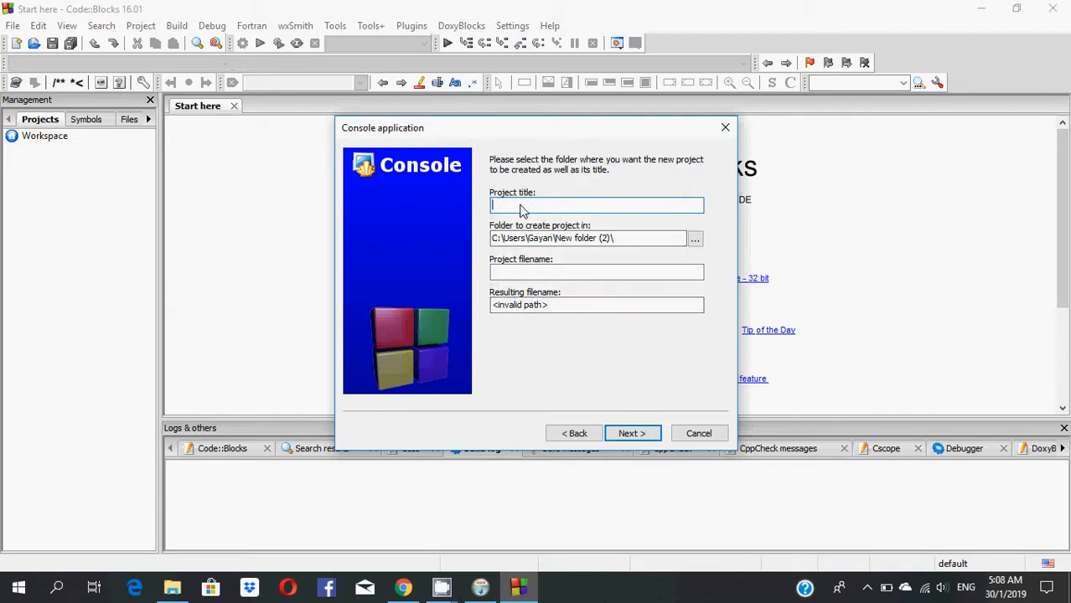
Title the project 'gjp', browsing for a folder but keeping New folder (2).
type("gjp")
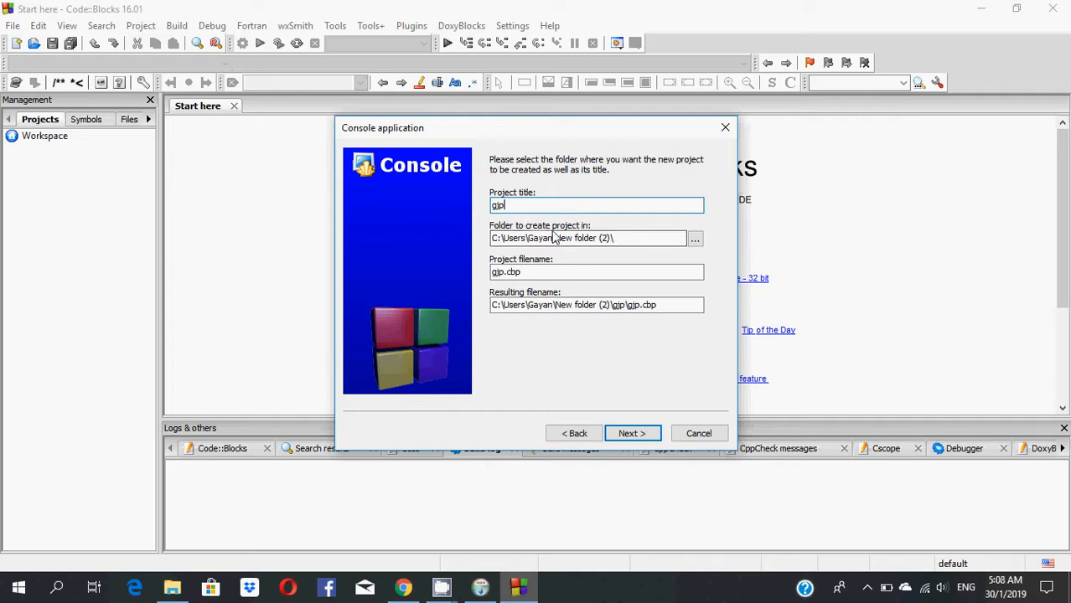
mouse_move(567, 246)
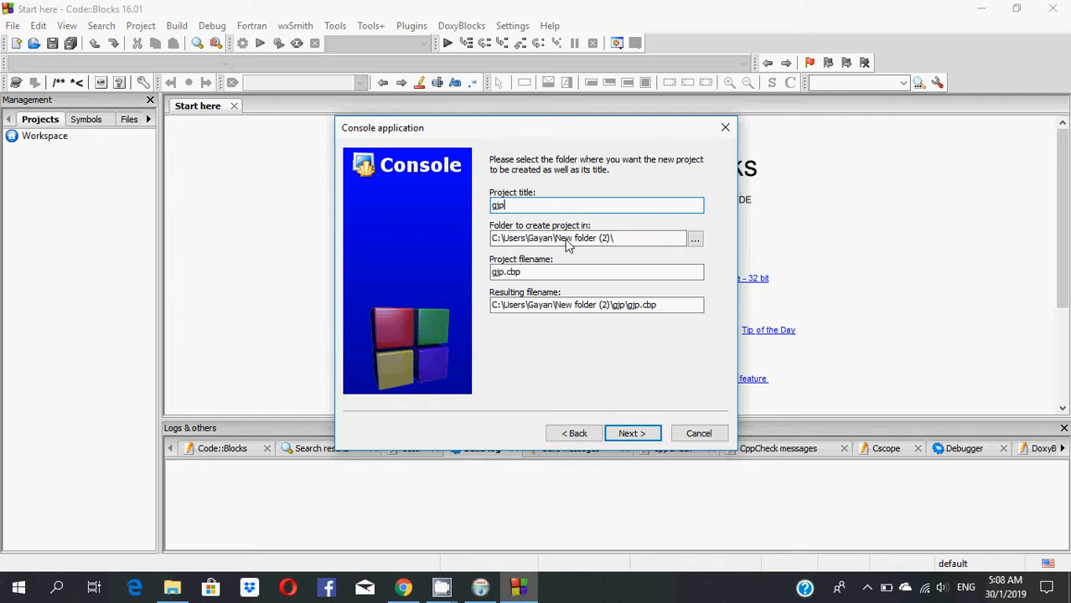
mouse_move(635, 233)
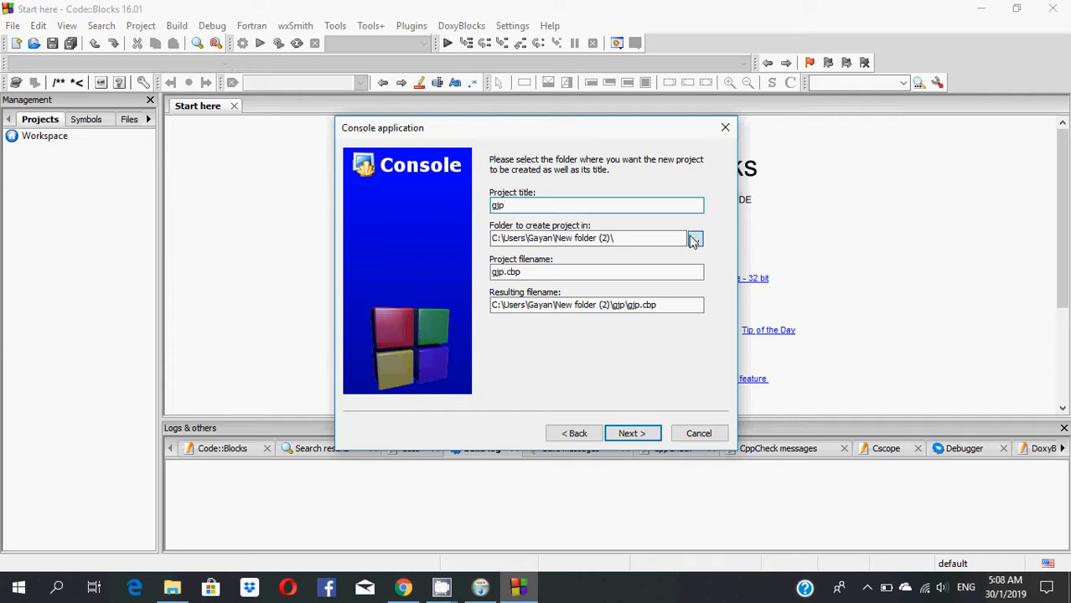
left_click(694, 238)
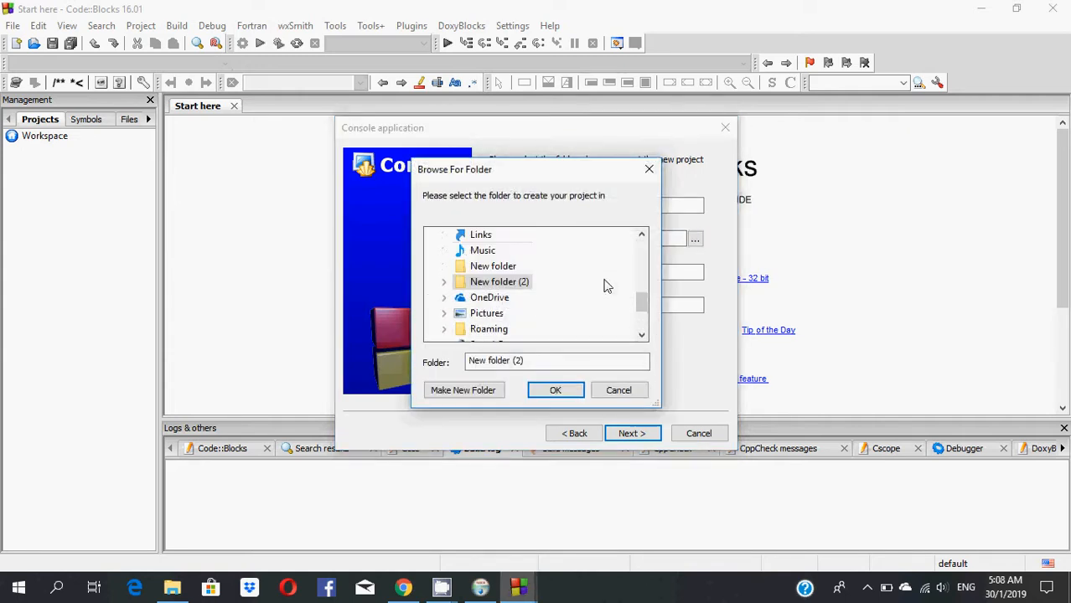
mouse_move(507, 268)
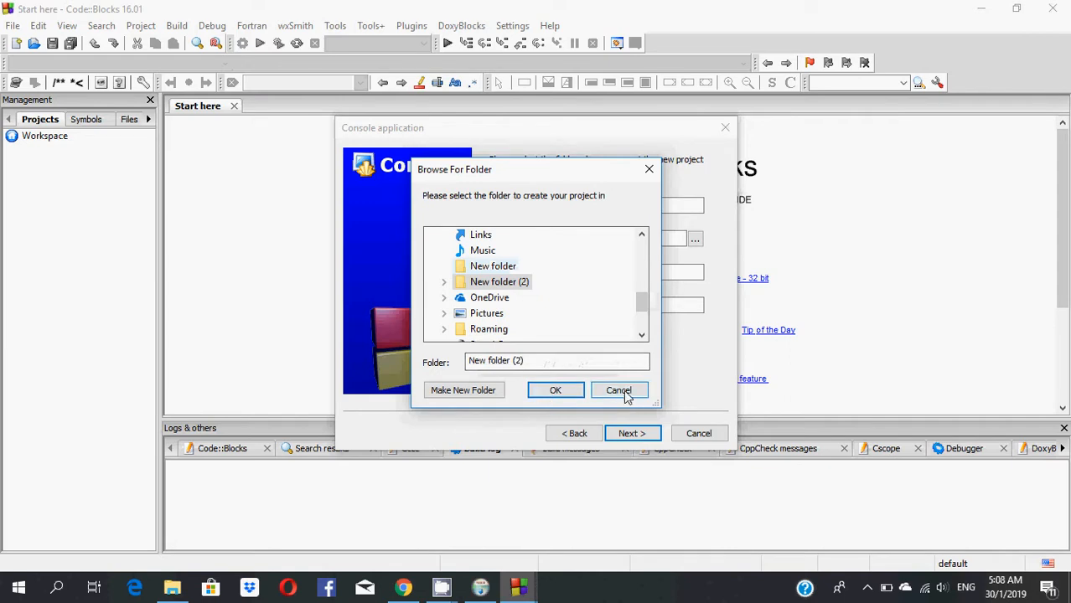
left_click(555, 390)
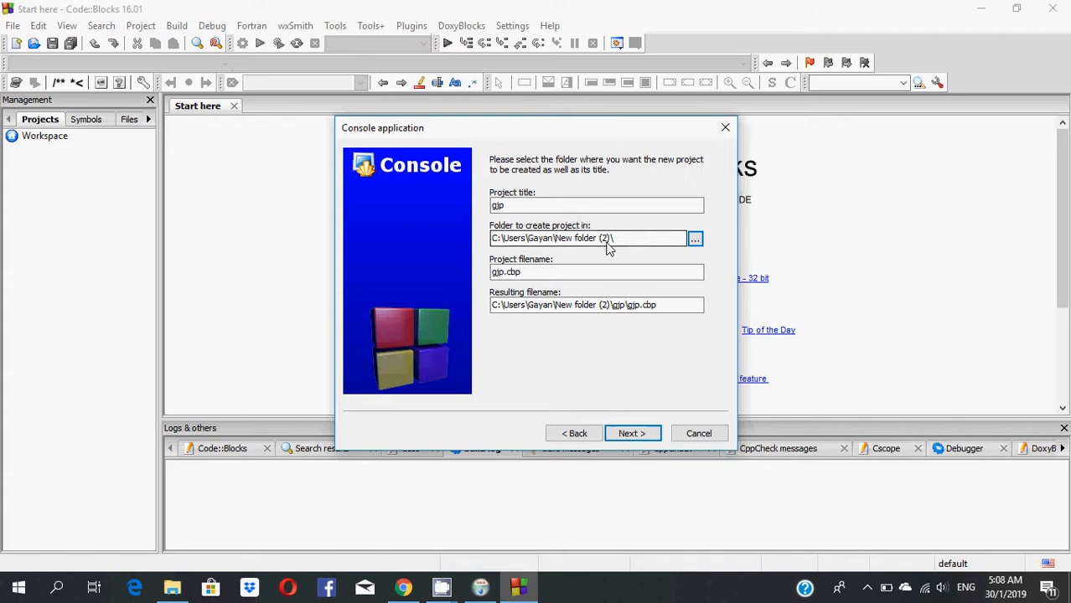
Finish the gjp wizard with default GNU GCC settings and open main.c from Sources.
left_click(632, 433)
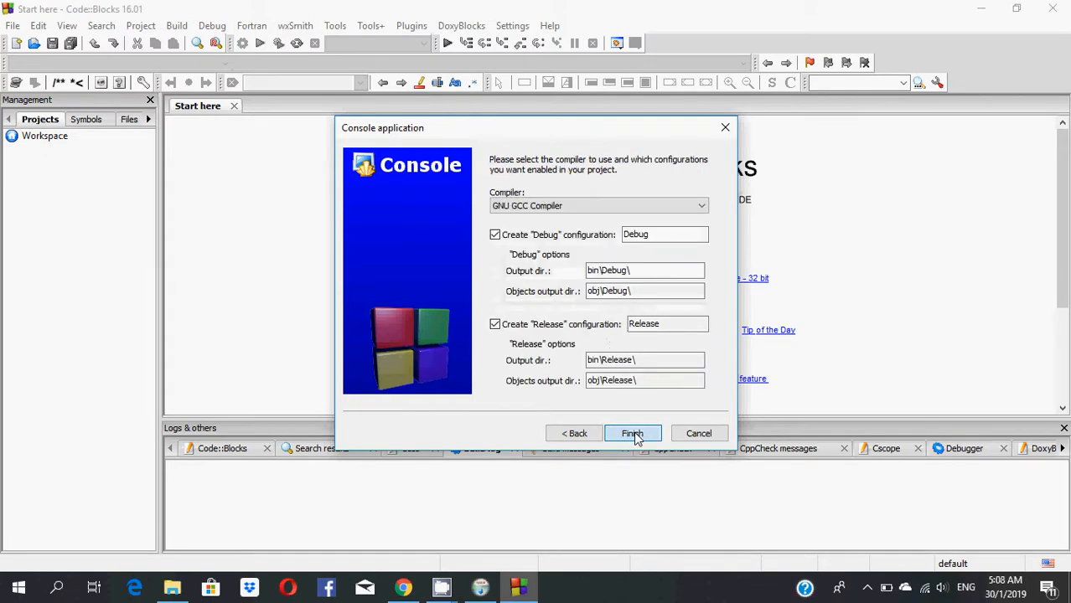
left_click(631, 433)
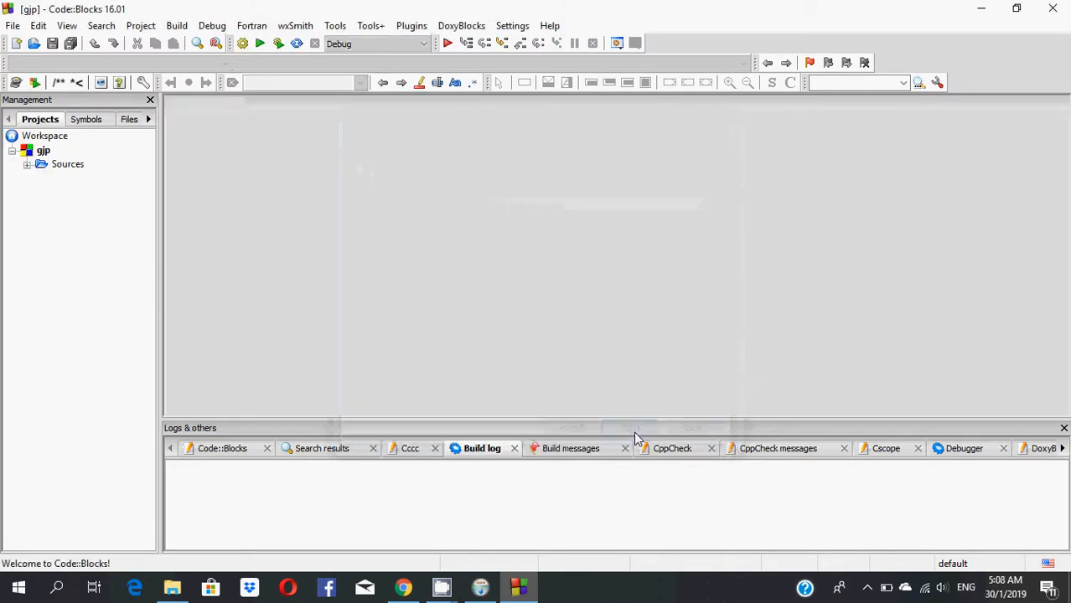
mouse_move(71, 178)
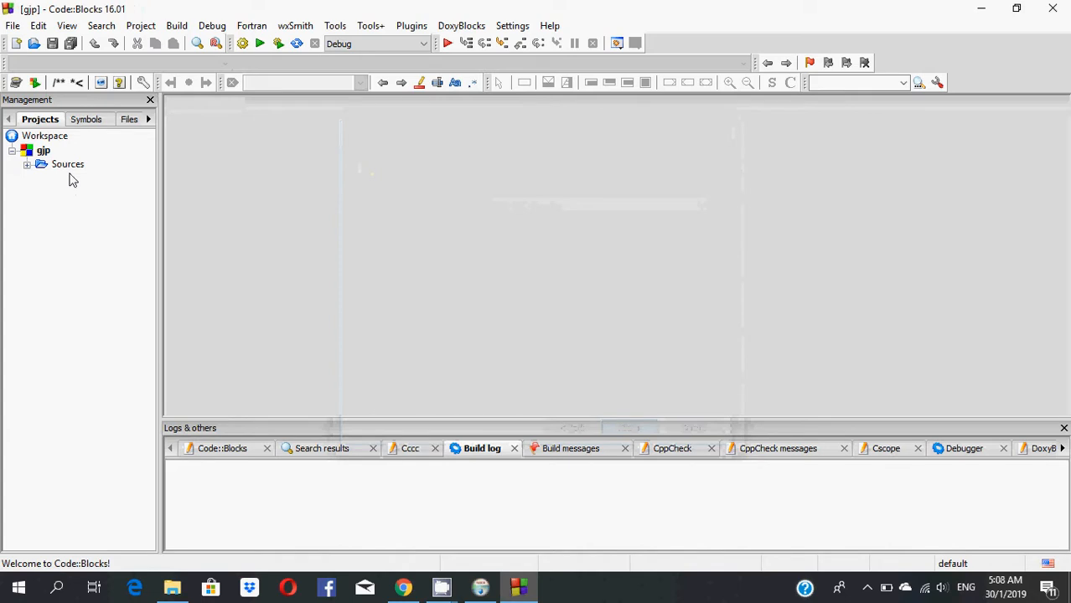
left_click(26, 164)
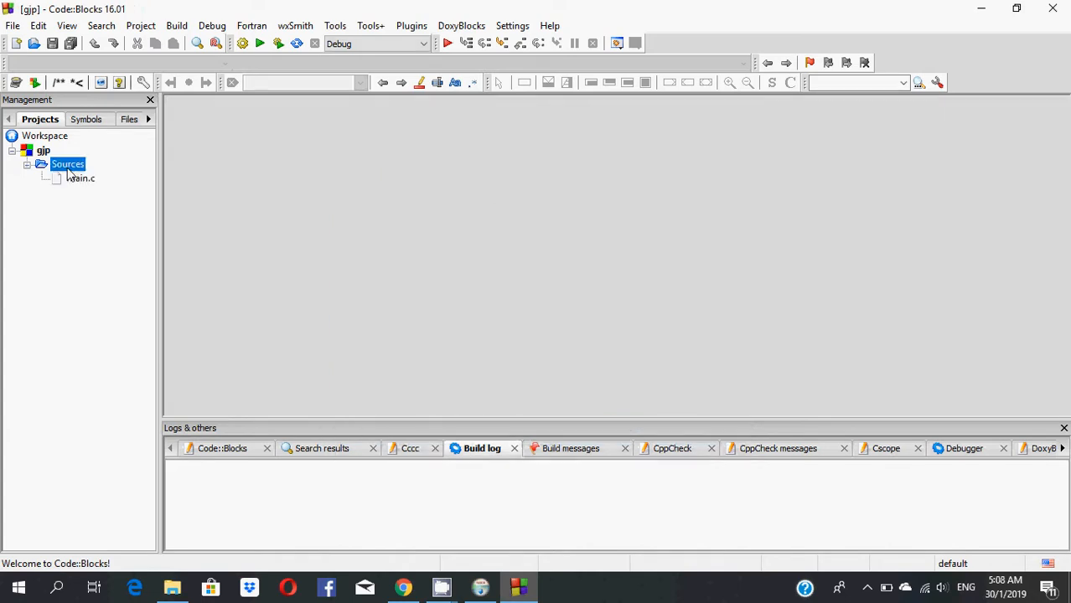
mouse_move(76, 184)
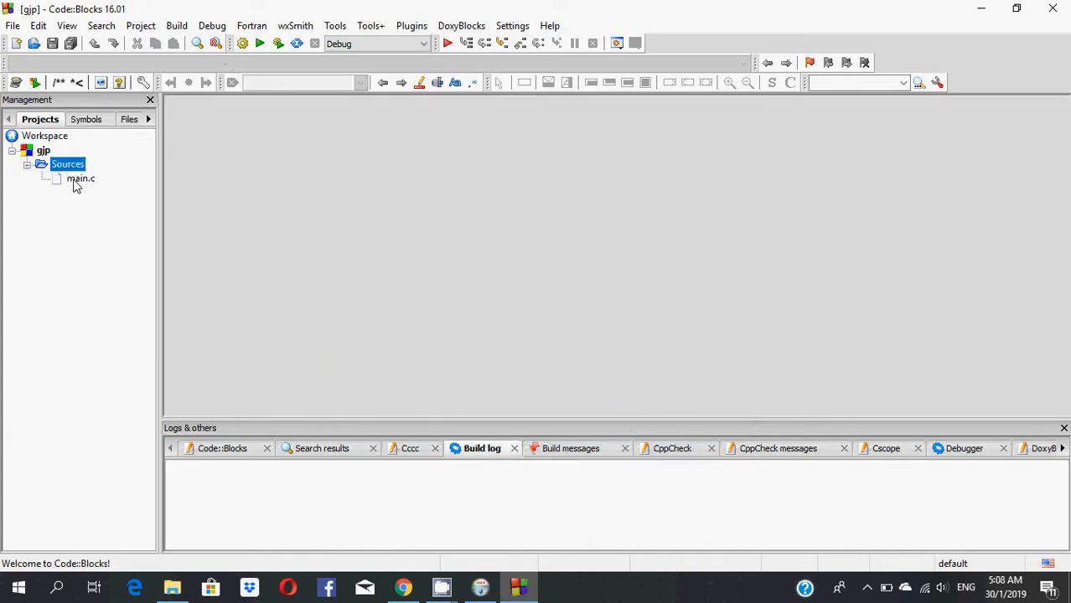
double_click(80, 179)
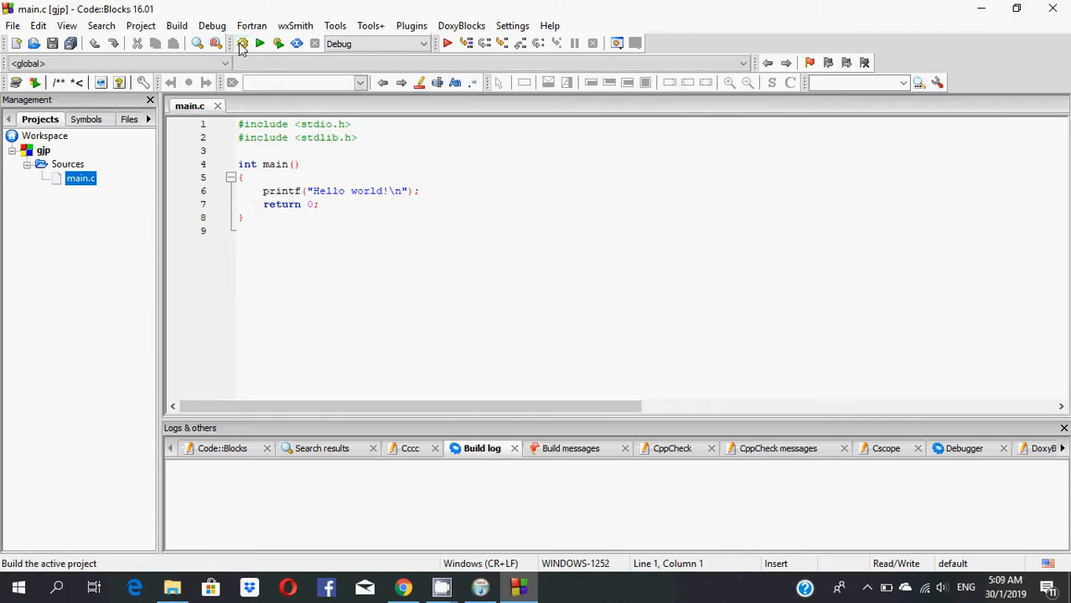
Build the gjp project and run gjp.exe in a console window.
left_click(241, 43)
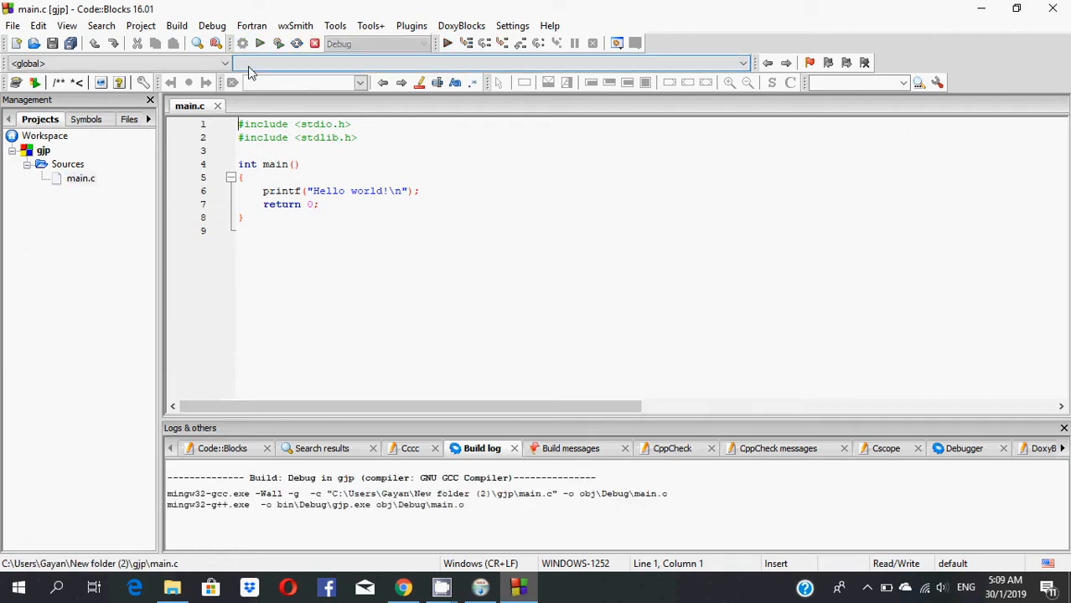
left_click(242, 43)
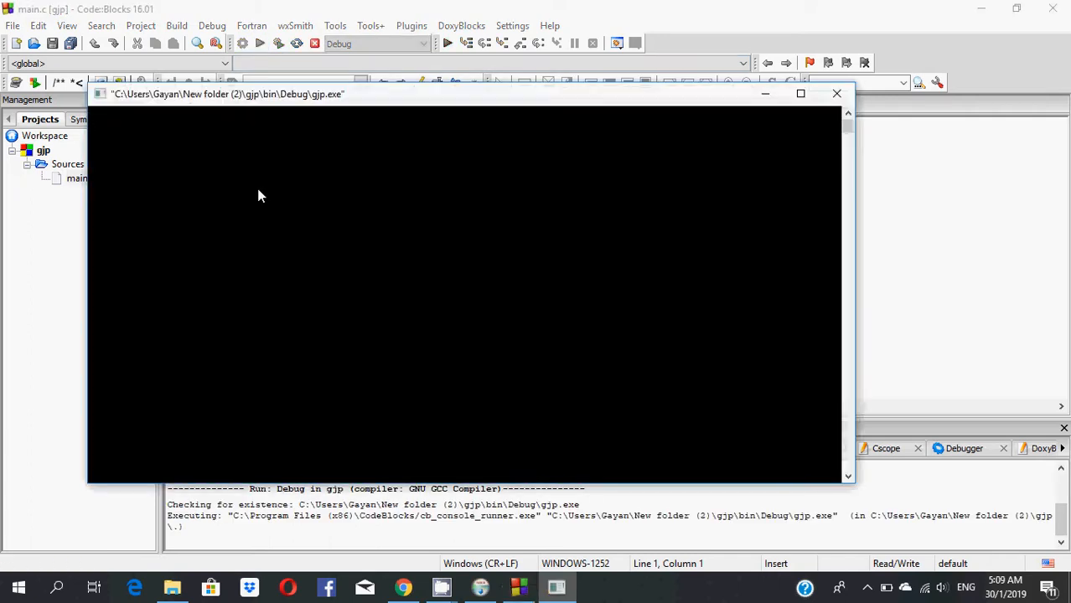
mouse_move(261, 175)
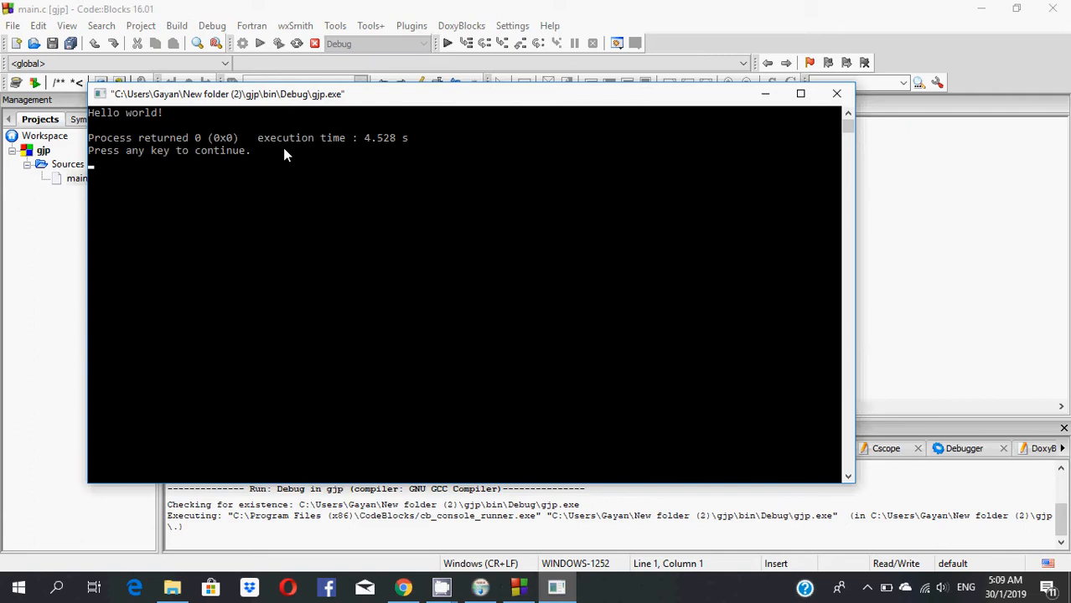
mouse_move(155, 118)
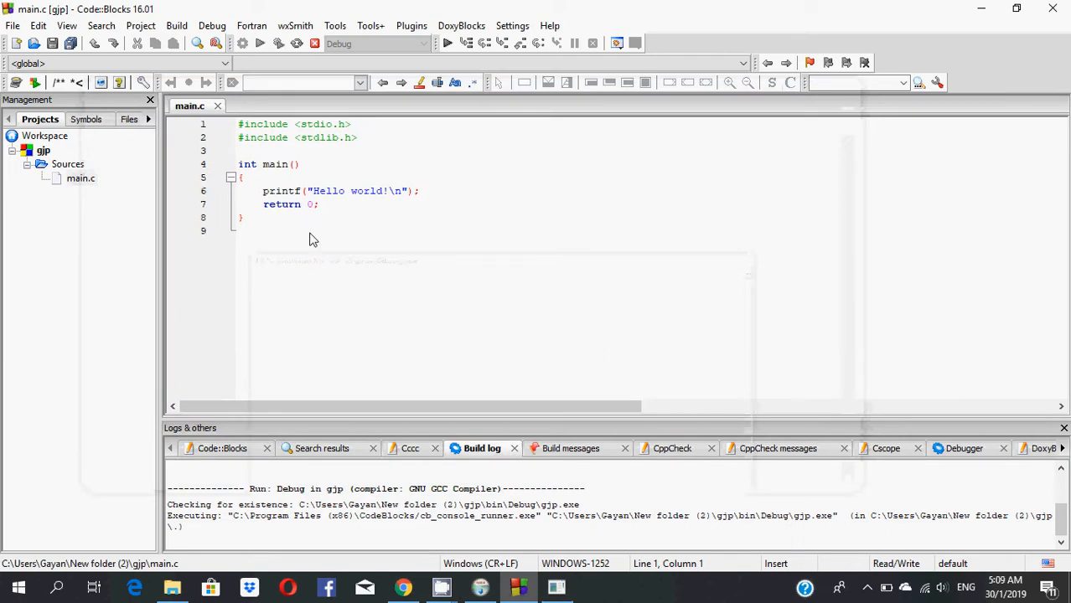
mouse_move(381, 200)
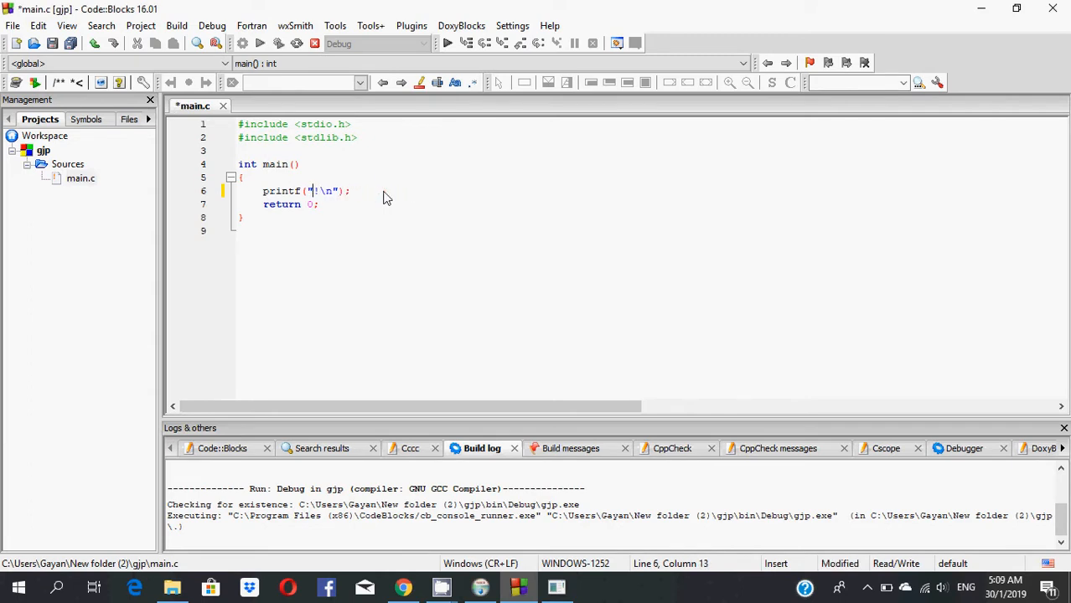
Change the printf text to 'hi!', rebuild gjp, and close the console showing hi!
type("hi")
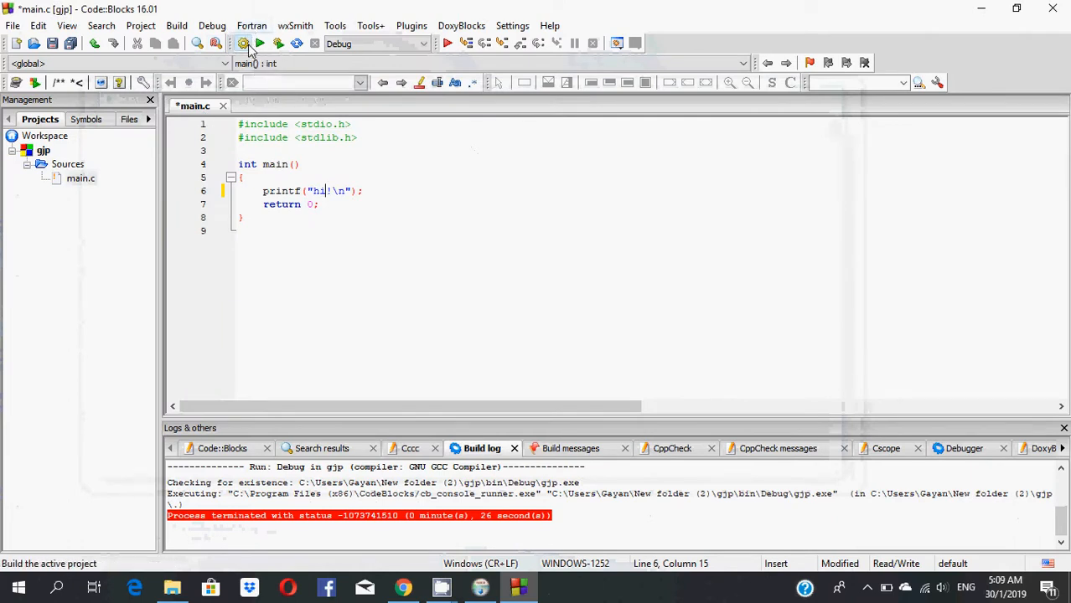
left_click(242, 44)
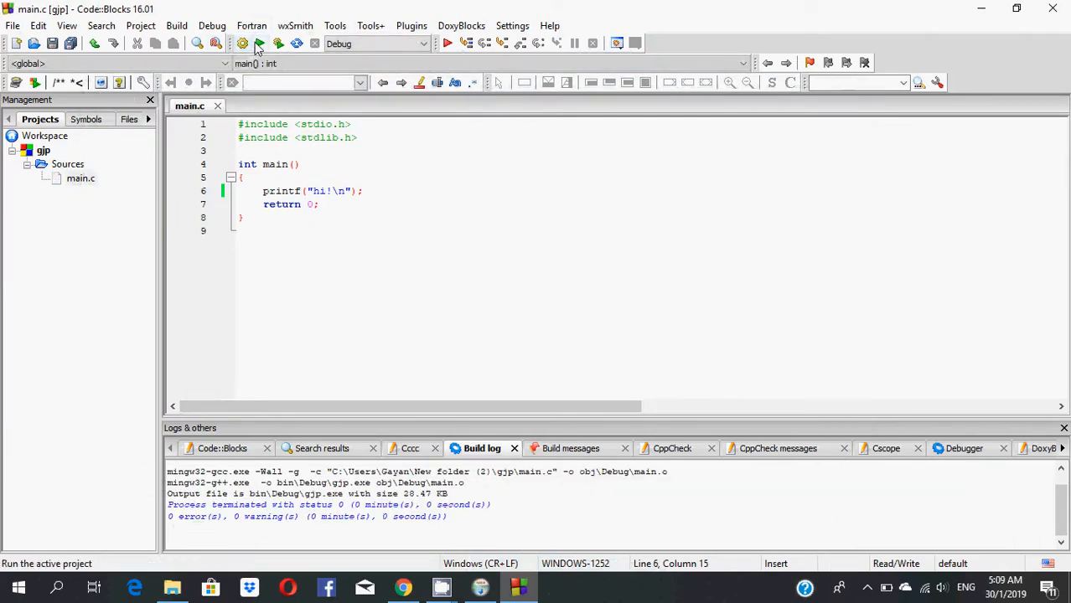
mouse_move(260, 44)
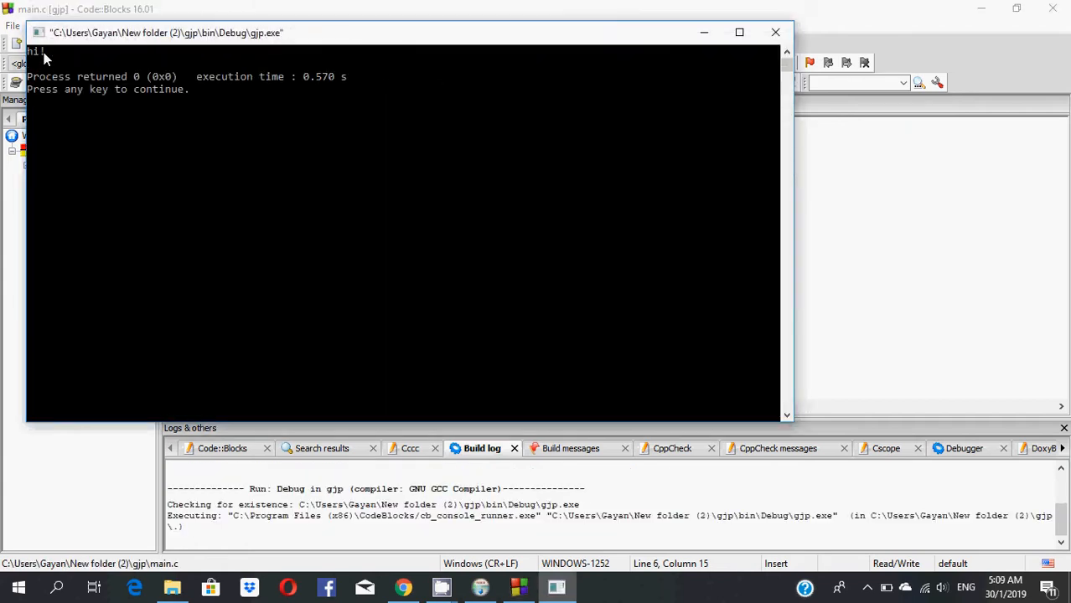
mouse_move(774, 32)
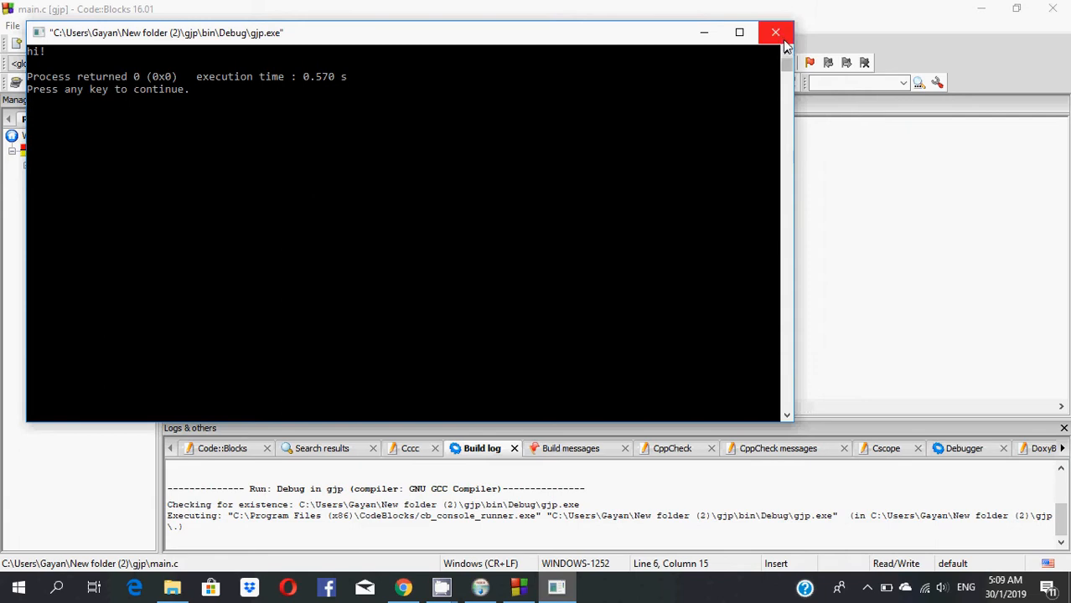
left_click(774, 32)
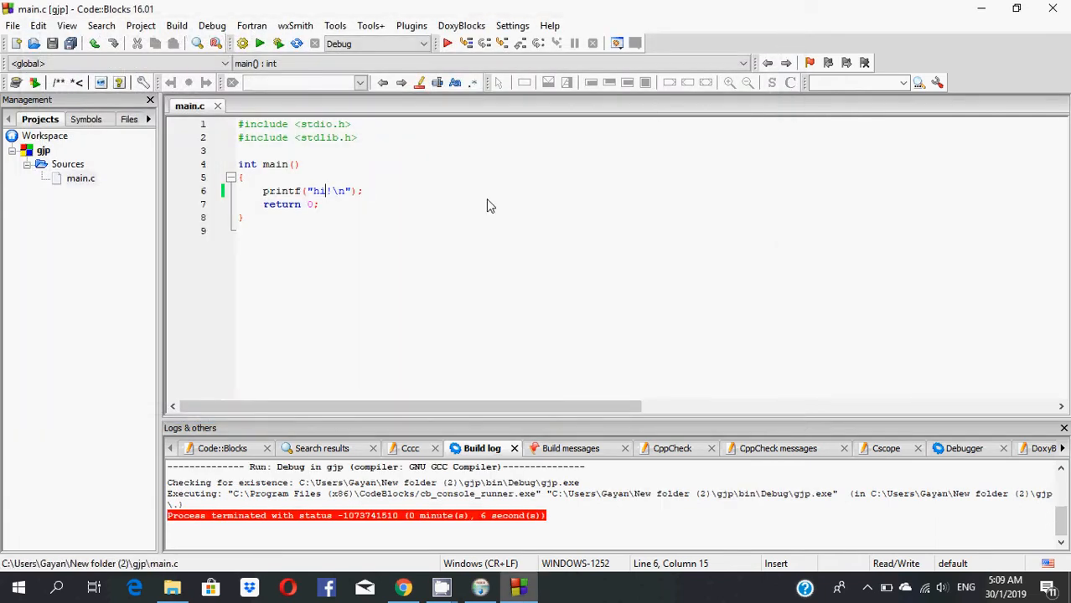
mouse_move(435, 200)
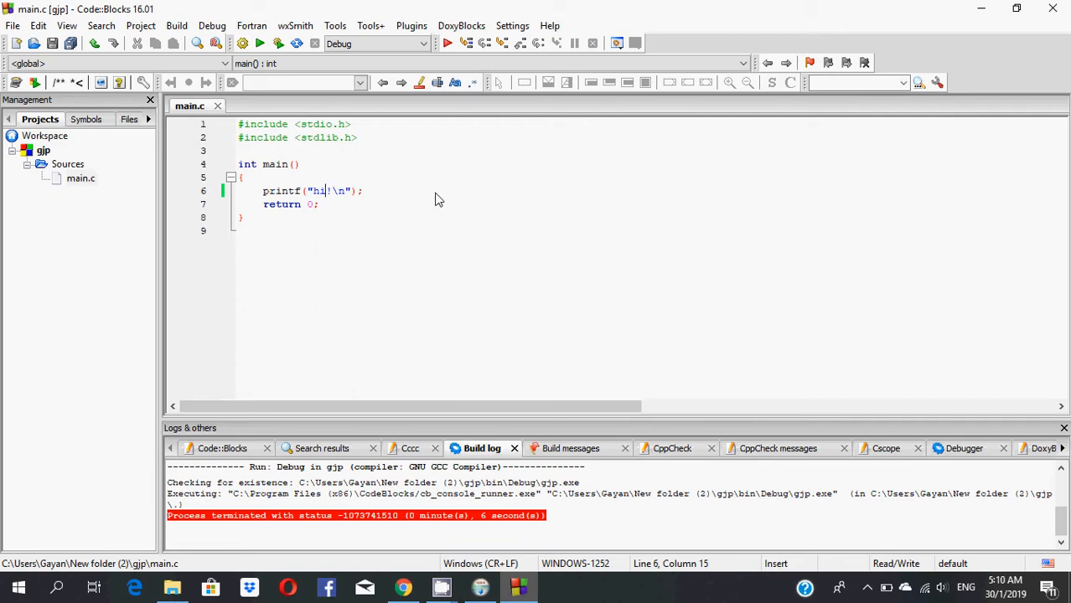
mouse_move(396, 198)
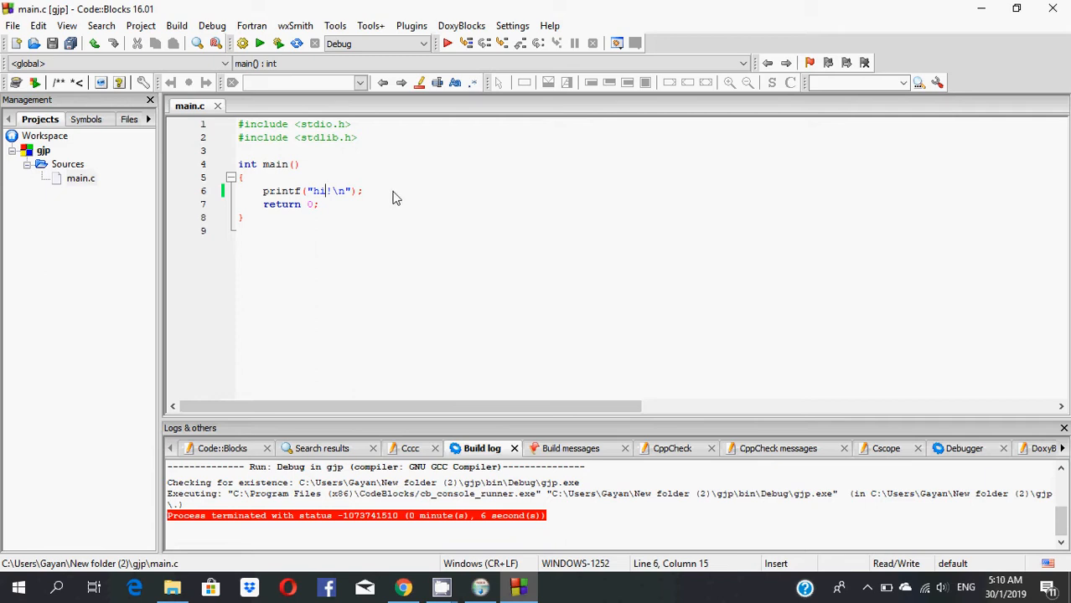